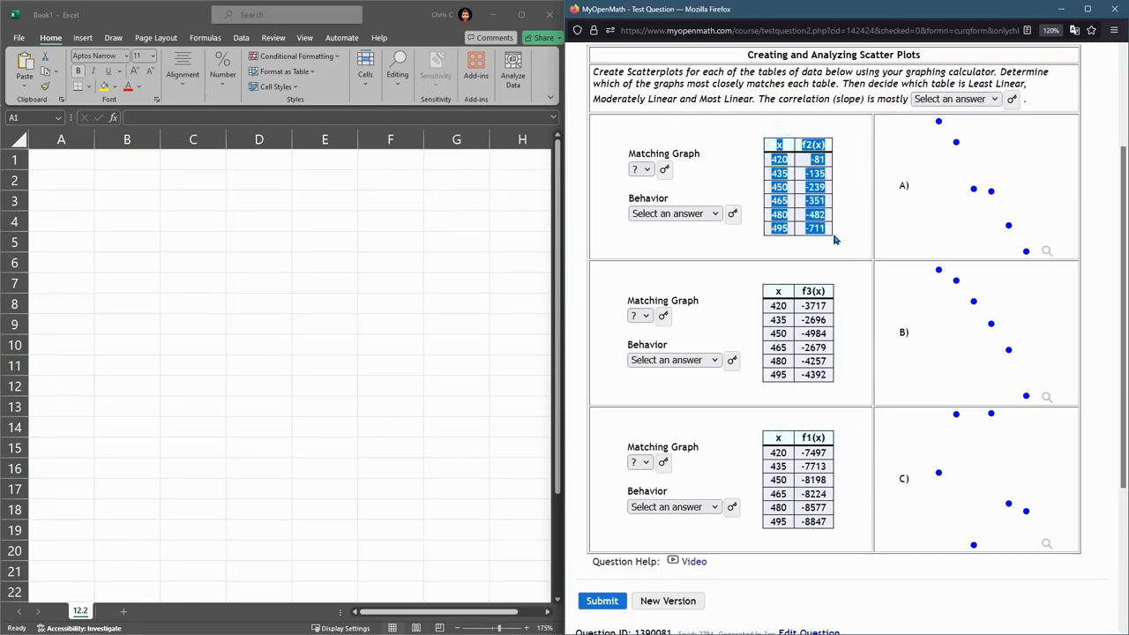
pyautogui.moveTo(220, 276)
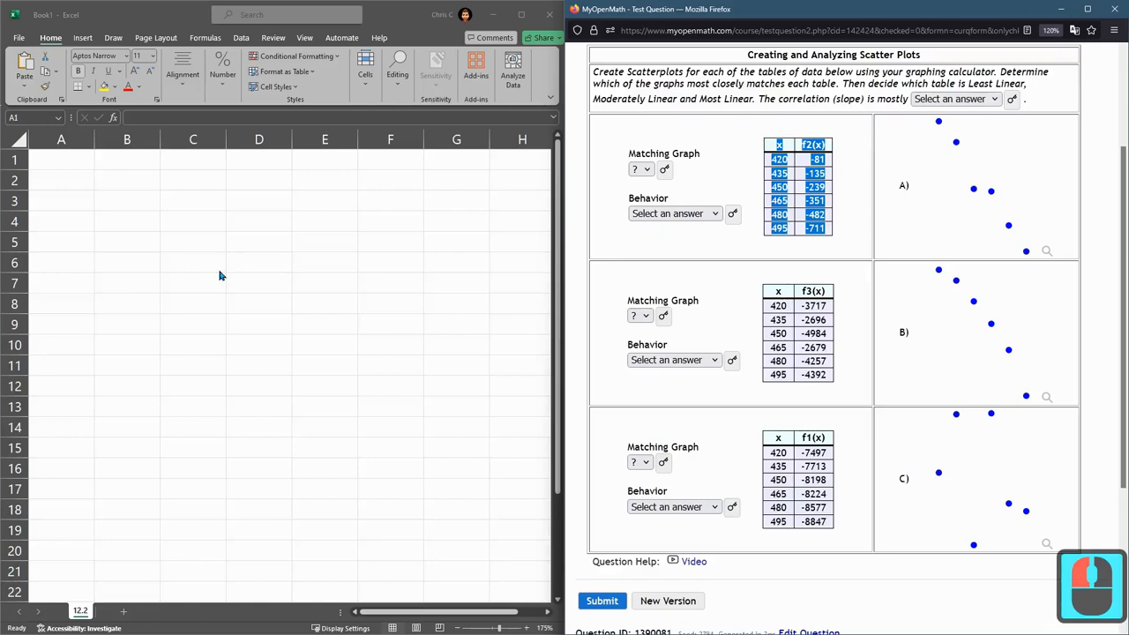
pyautogui.moveTo(827, 188)
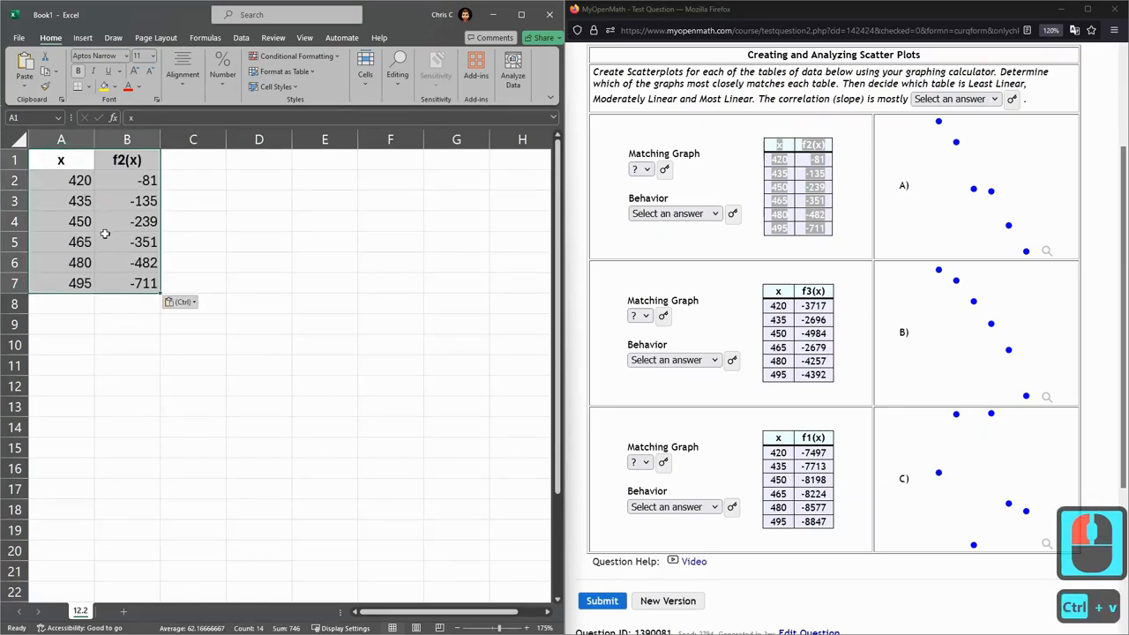
# Step: Paste the x and f2(x) table, with headers, into cell A1
pyautogui.click(61, 242)
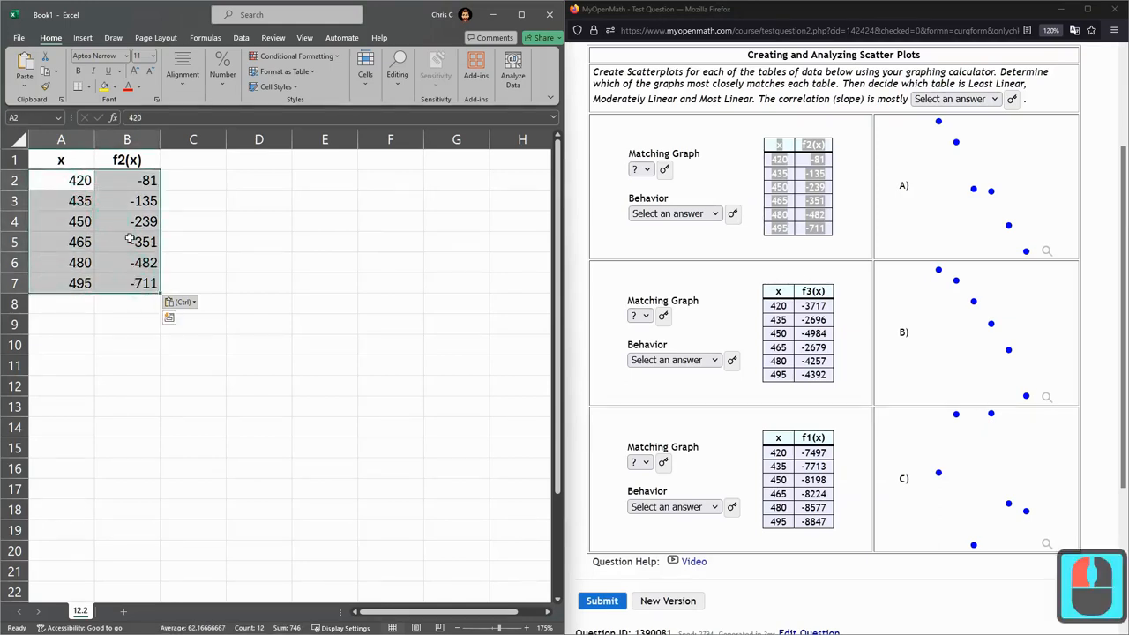
# Step: Insert a basic scatter chart plotting f2(x) against x
pyautogui.click(193, 139)
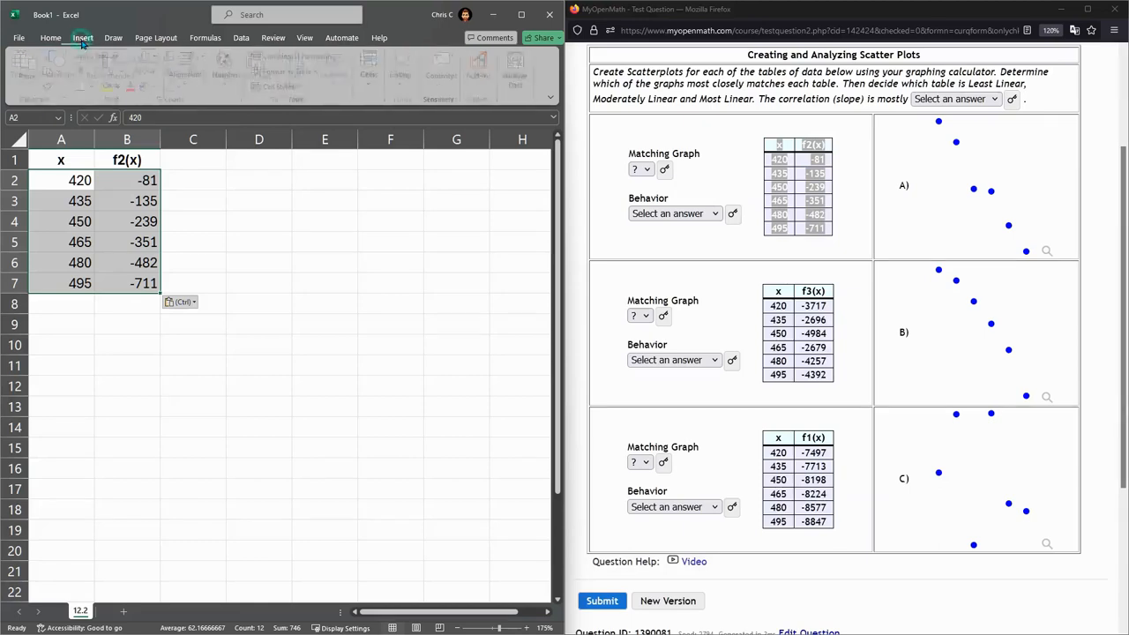
pyautogui.click(82, 37)
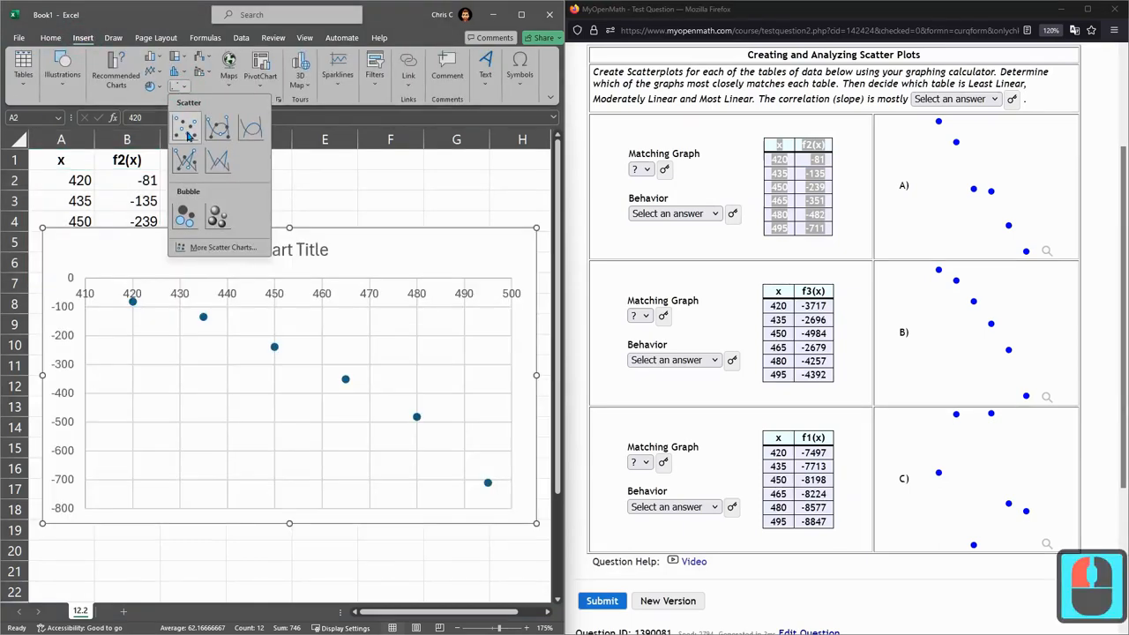
pyautogui.moveTo(185, 128)
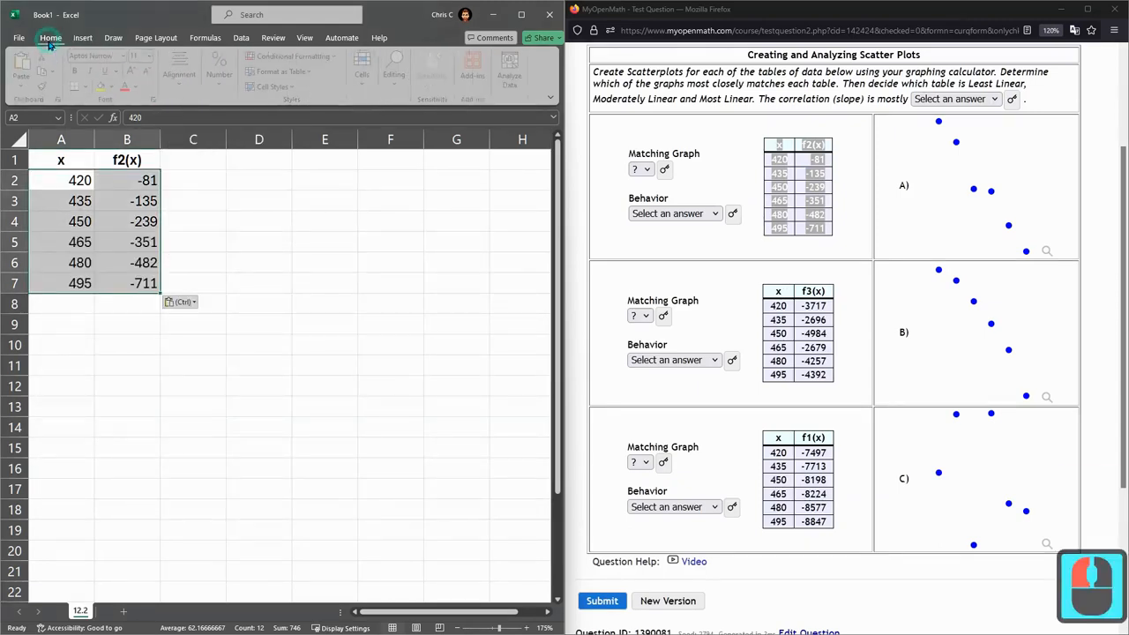
pyautogui.click(82, 37)
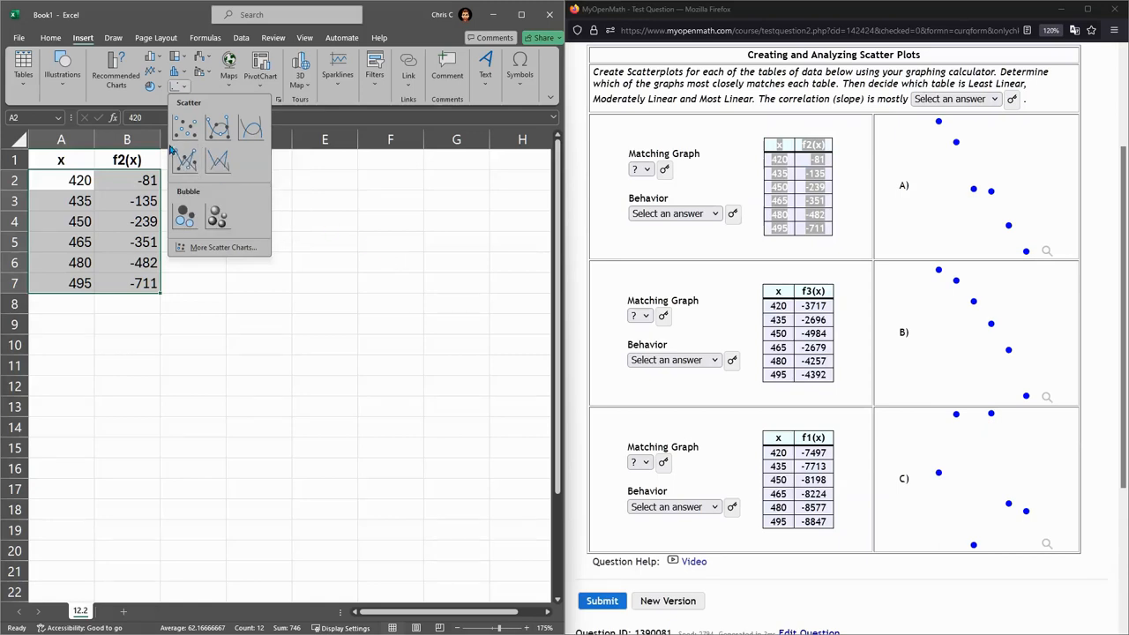
pyautogui.click(186, 159)
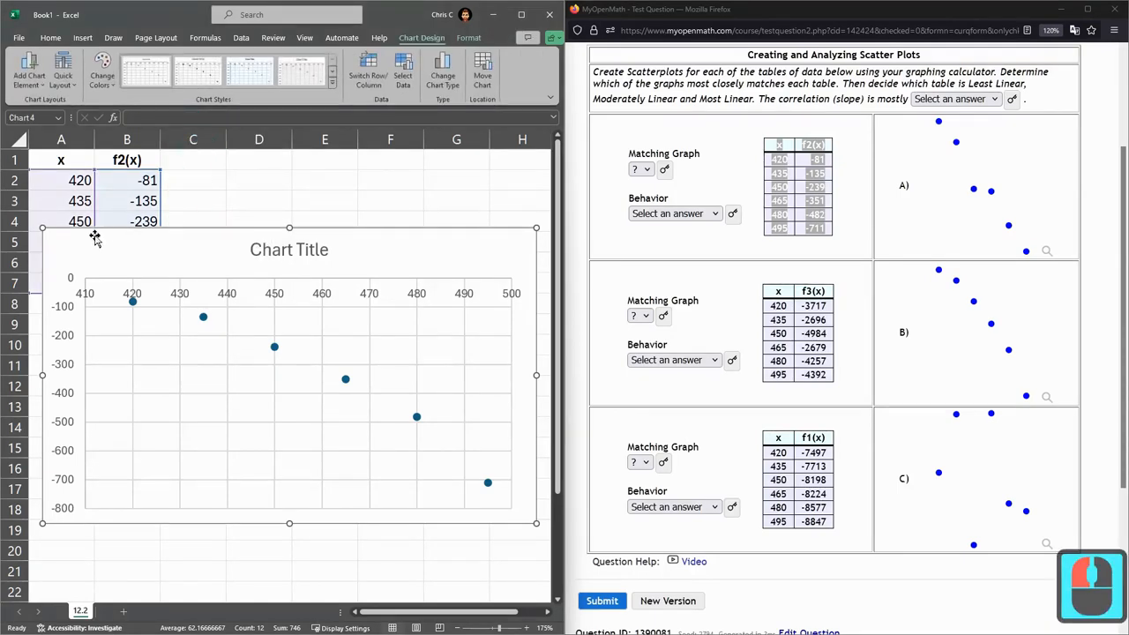
pyautogui.moveTo(43, 228)
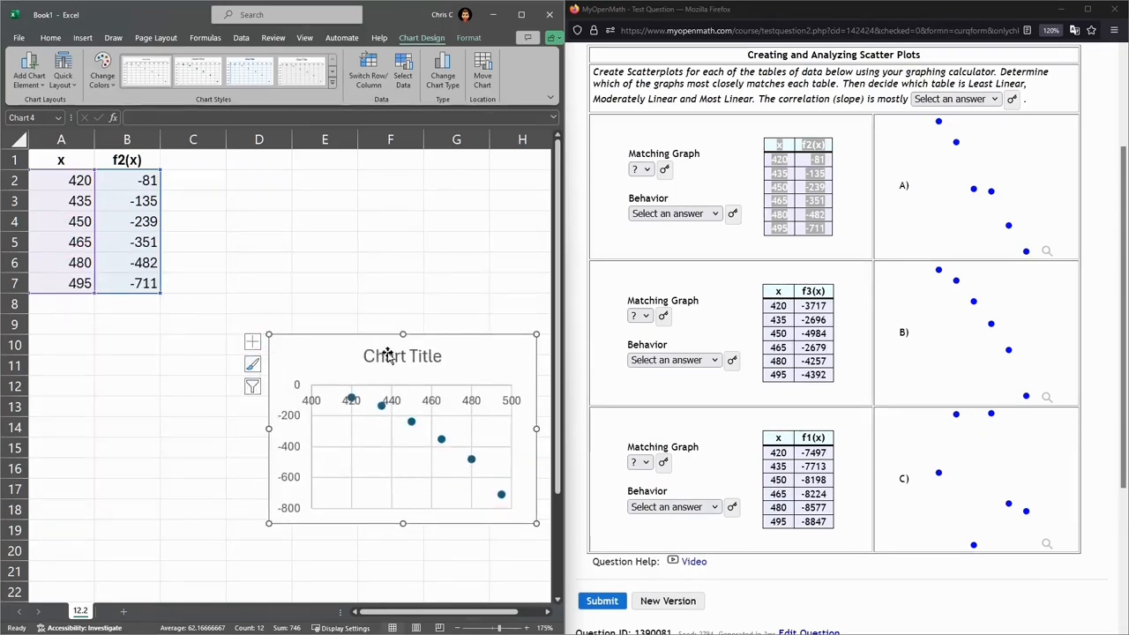
pyautogui.moveTo(401, 356)
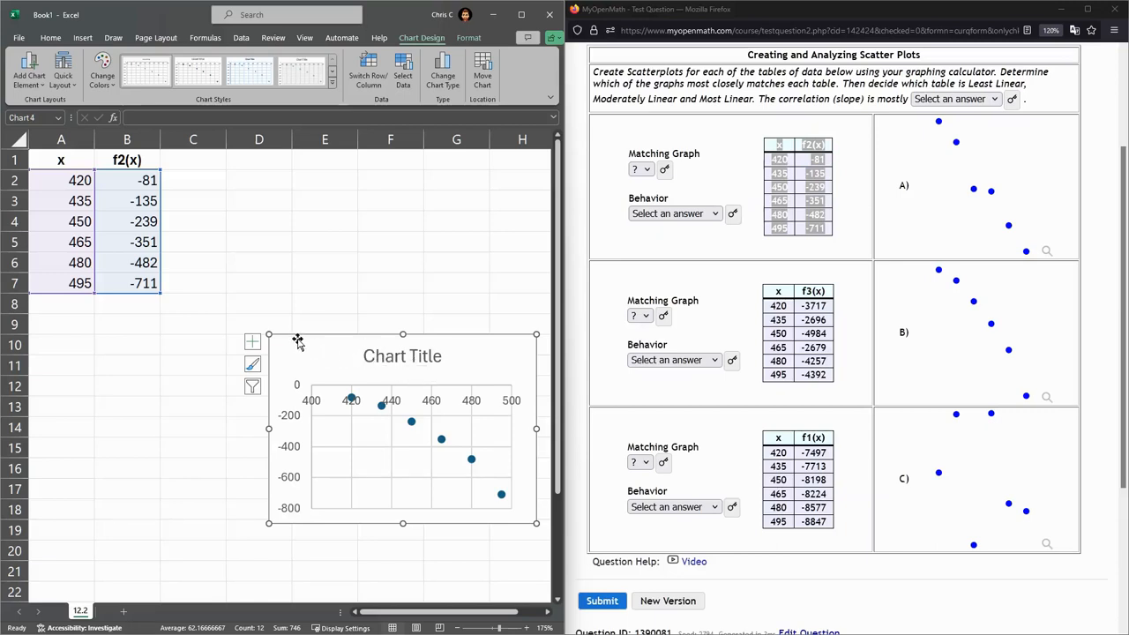
# Step: Shrink the f2(x) scatter chart and drag it next to columns A–B
pyautogui.moveTo(402, 428); pyautogui.dragTo(340, 282)
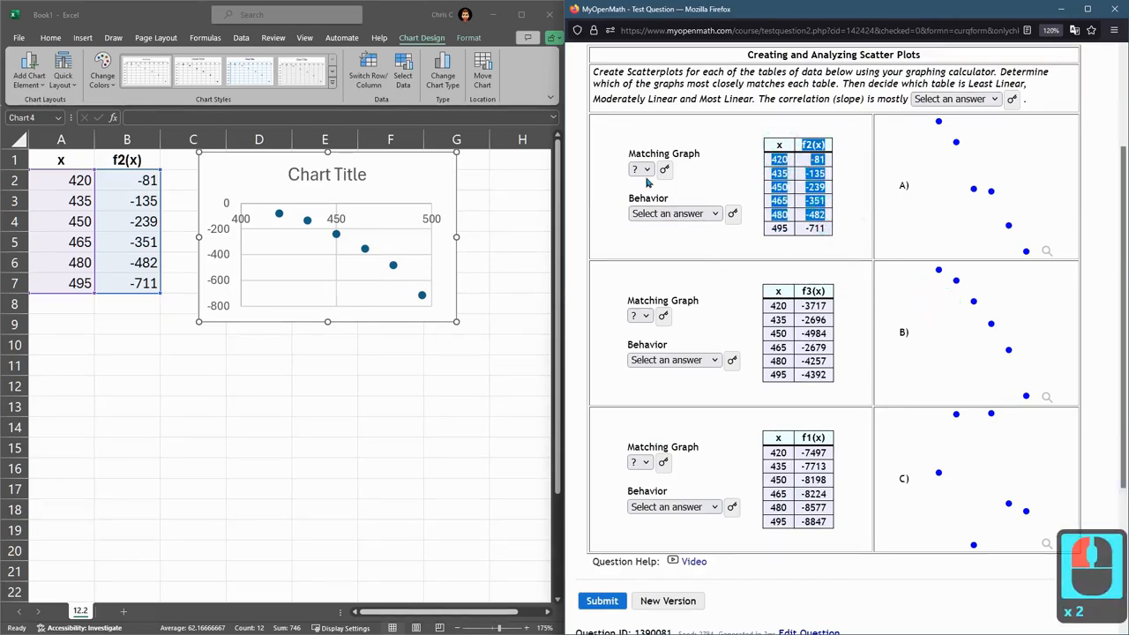
# Step: Match the f2(x) table to graph B, then copy the f3(x) table into Excel
pyautogui.click(639, 168)
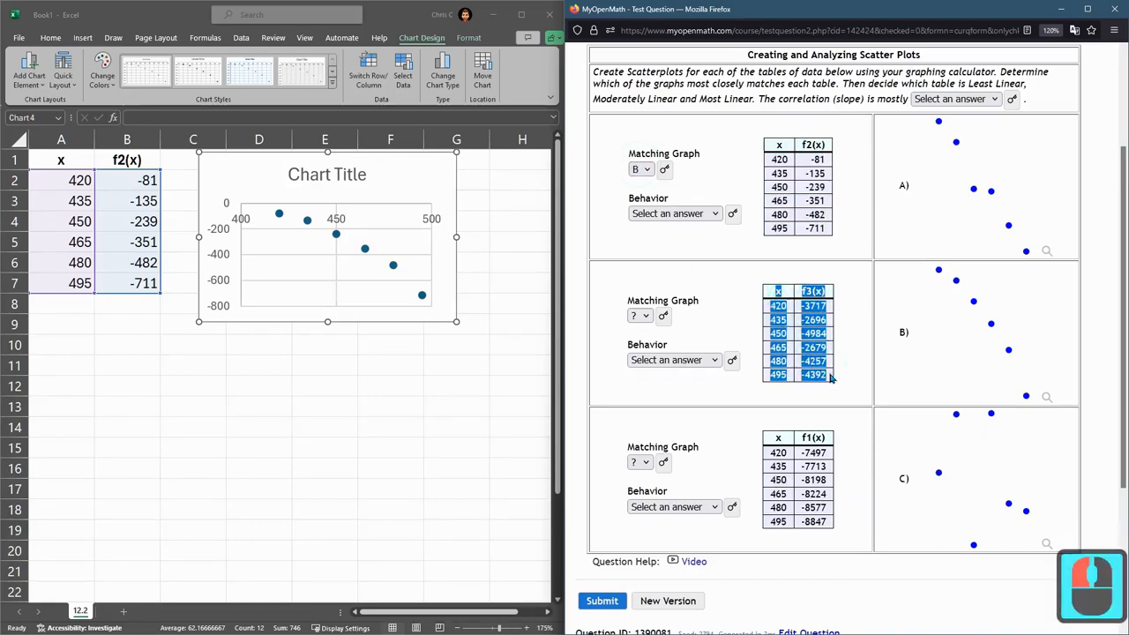
pyautogui.press('ctrl+c')
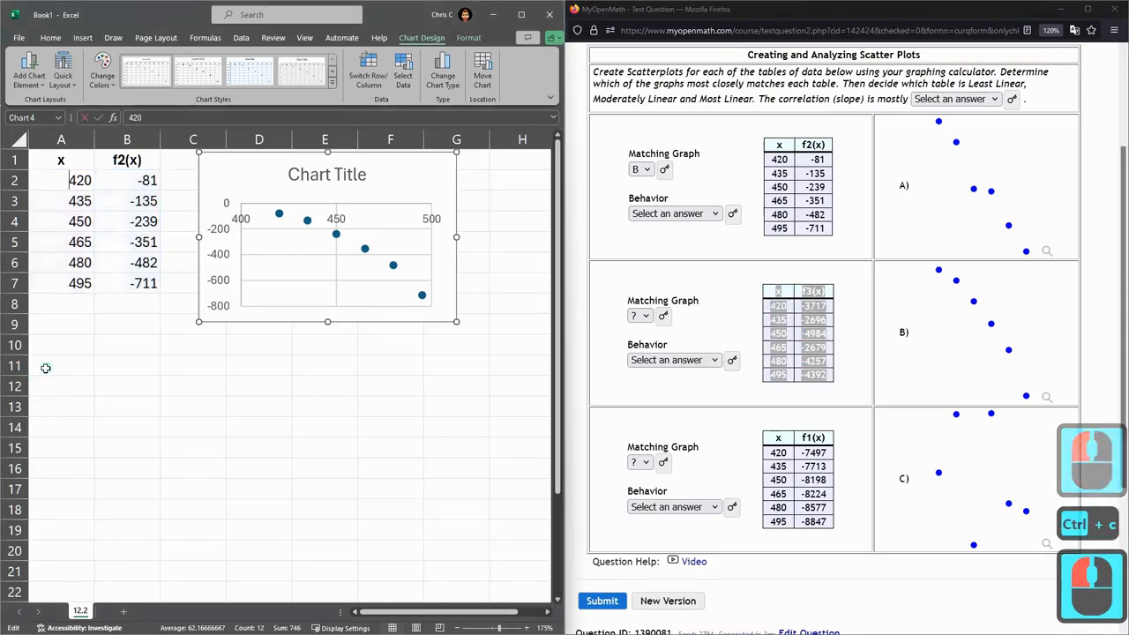
pyautogui.press('ctrl+v')
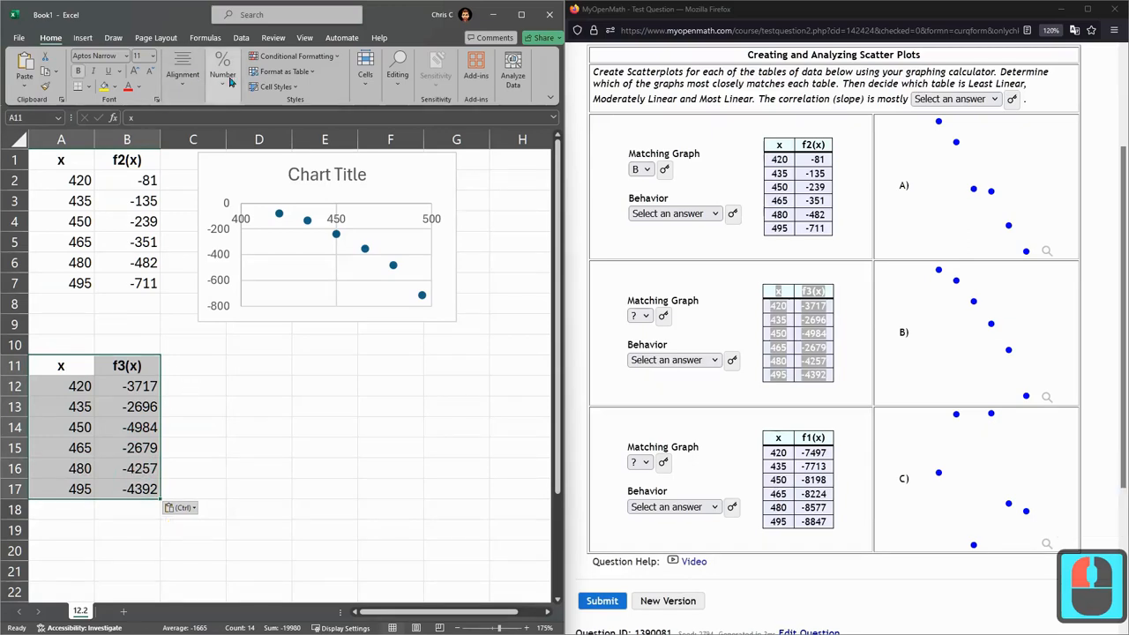
# Step: Insert a scatter chart of the f3(x) data and make it shorter beside its table
pyautogui.click(82, 37)
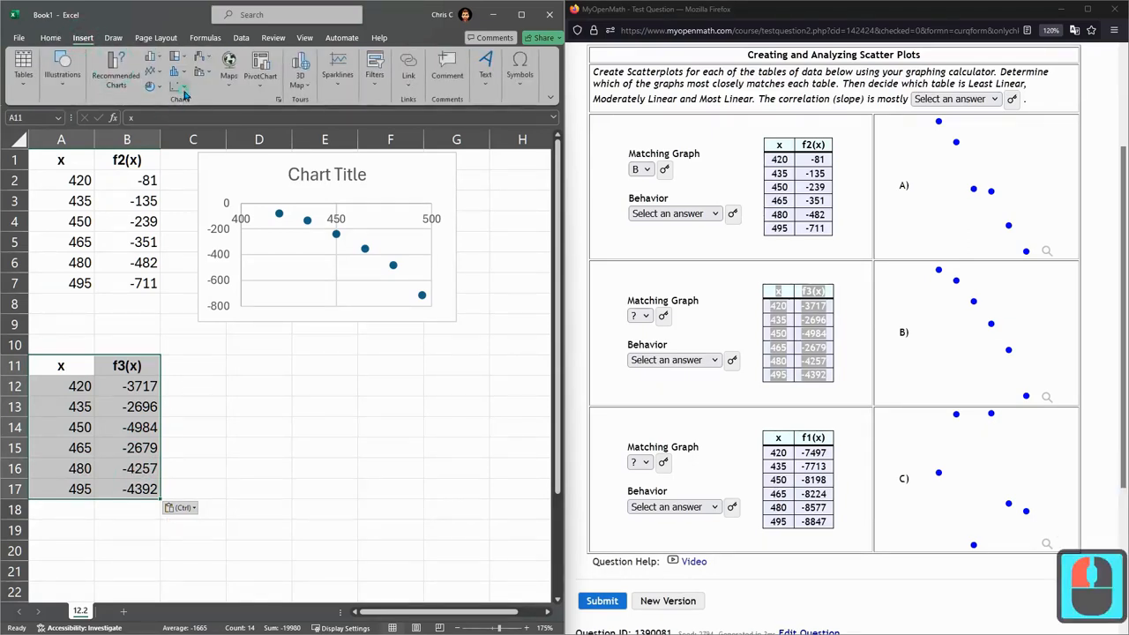
pyautogui.click(180, 85)
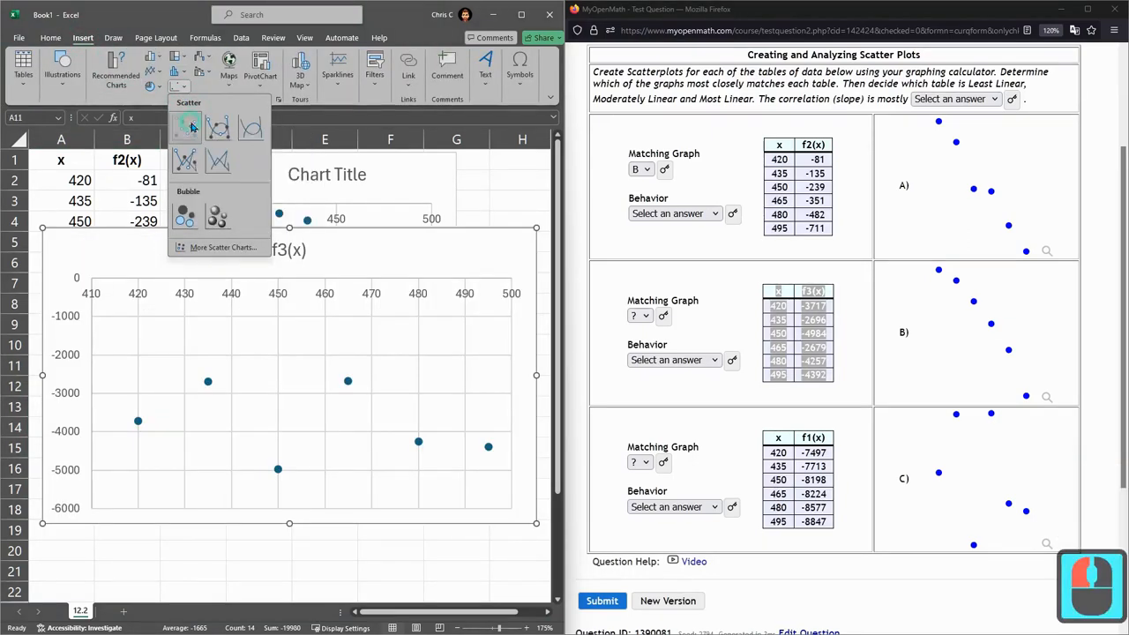
pyautogui.click(186, 126)
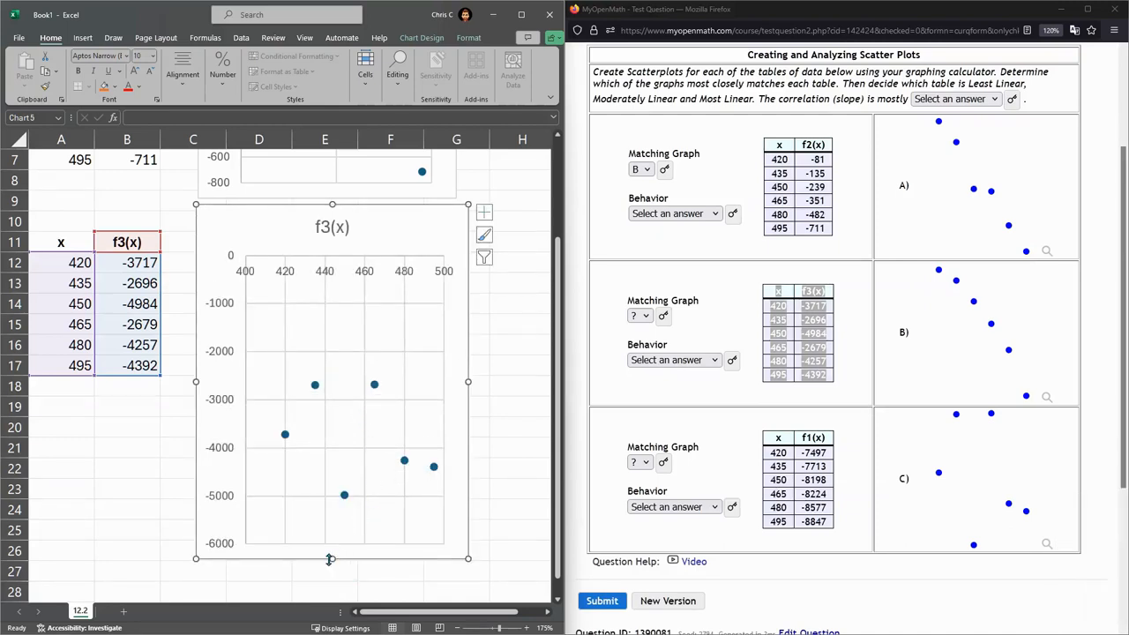
pyautogui.scroll(-3)
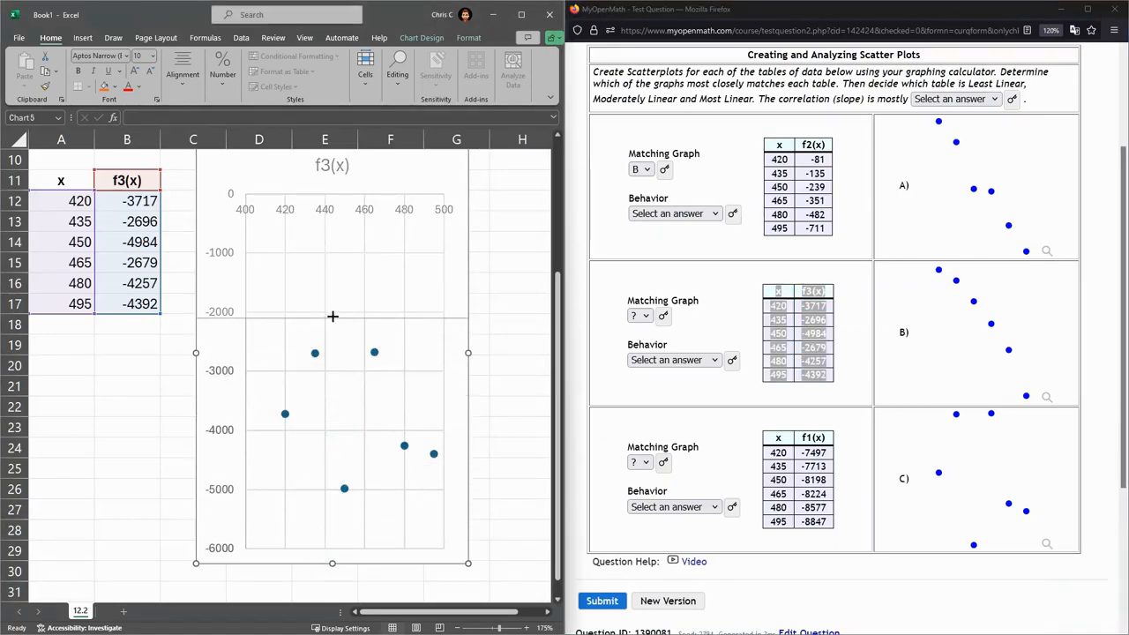
pyautogui.click(639, 316)
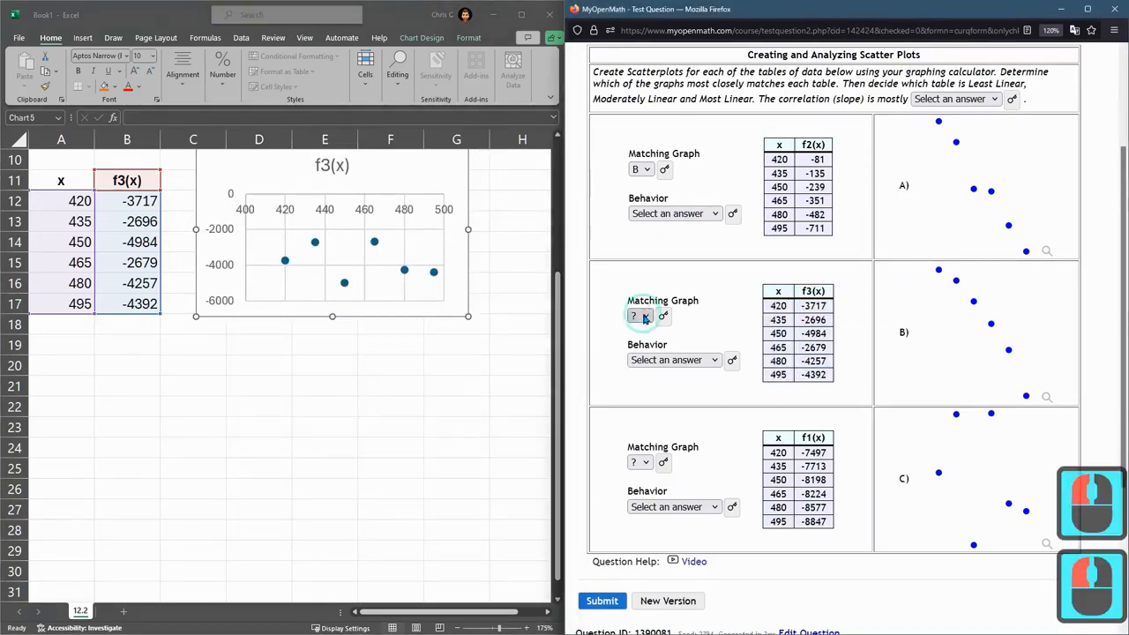
# Step: Choose graph C for the f3(x) table and select cell A20 in Excel
pyautogui.click(637, 315)
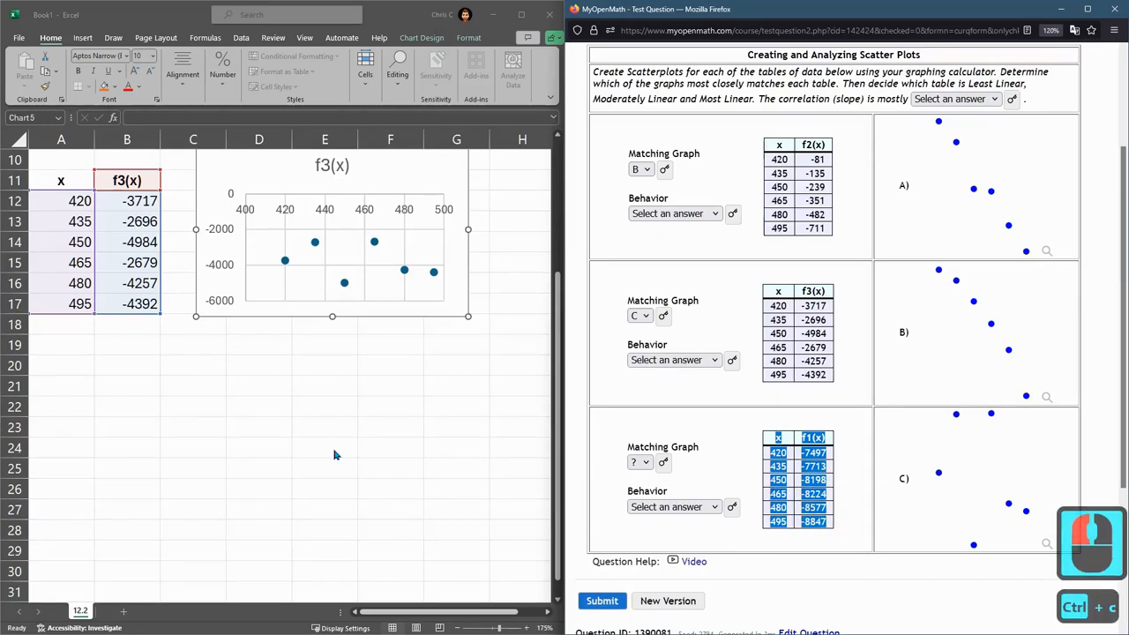
pyautogui.click(60, 365)
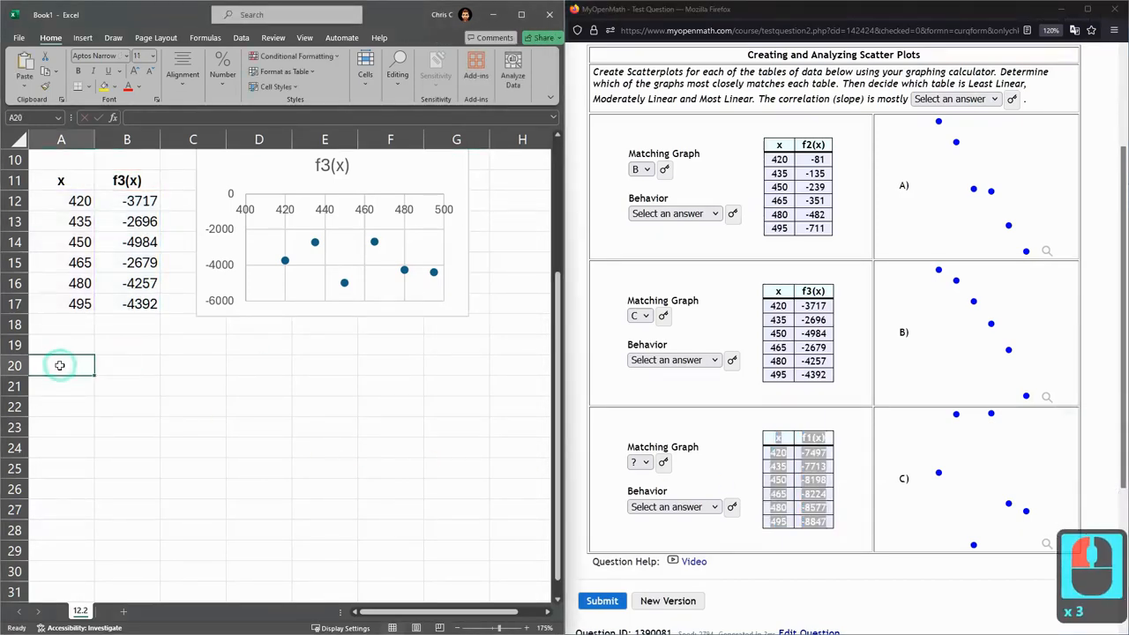
# Step: Paste the f1(x) table at A20, insert its scatter chart, and stretch the chart taller
pyautogui.press('ctrl+v')
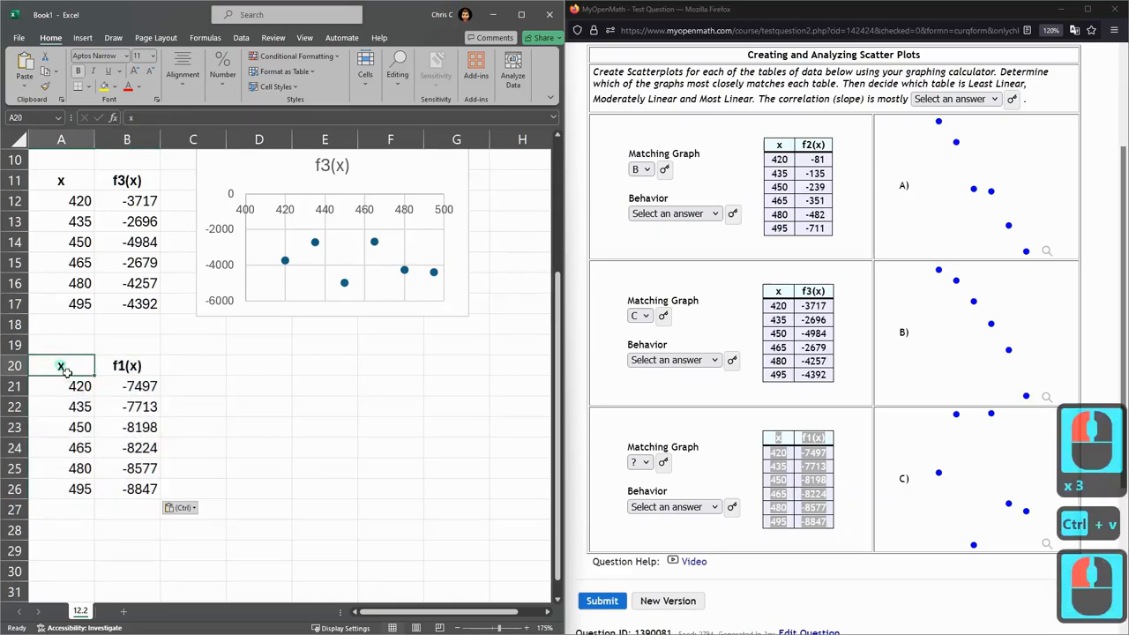
pyautogui.click(82, 37)
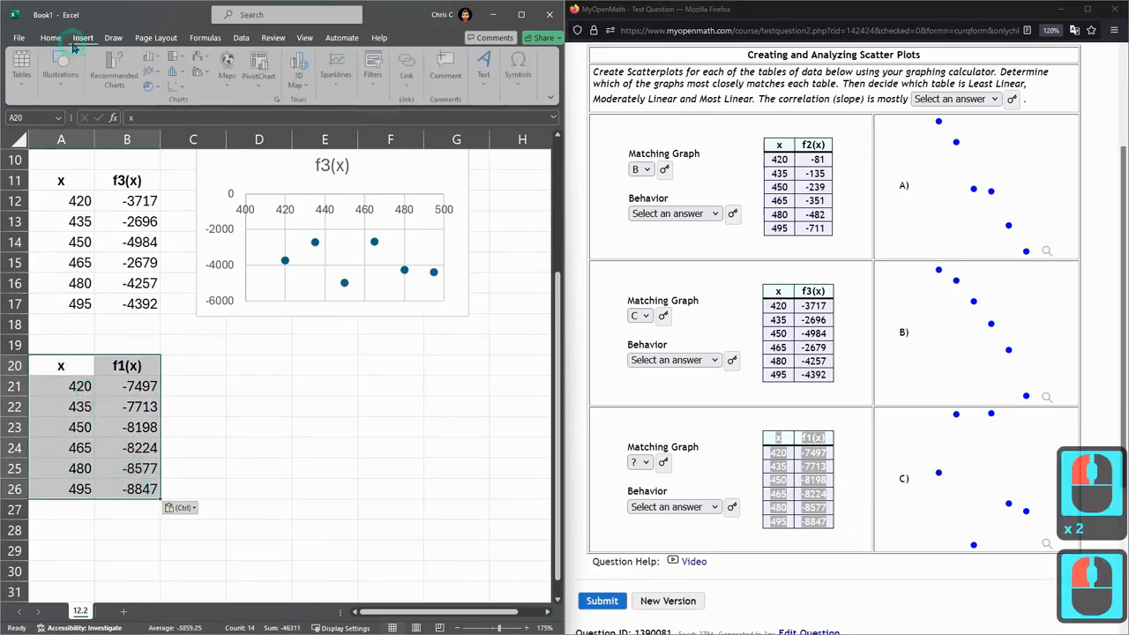
pyautogui.moveTo(115, 70)
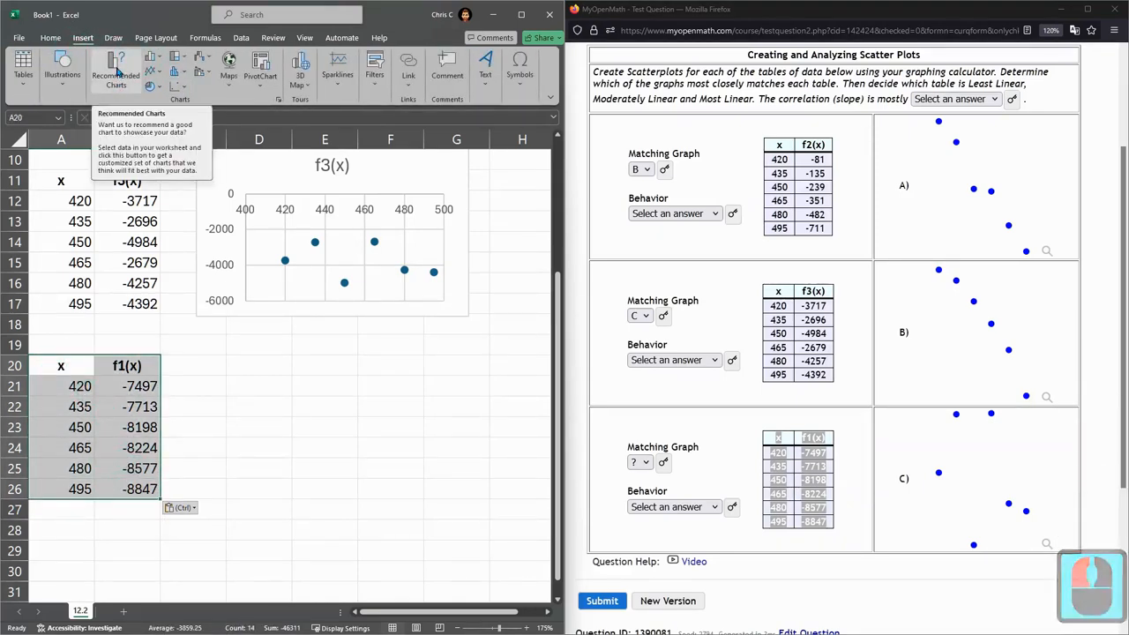
pyautogui.click(115, 70)
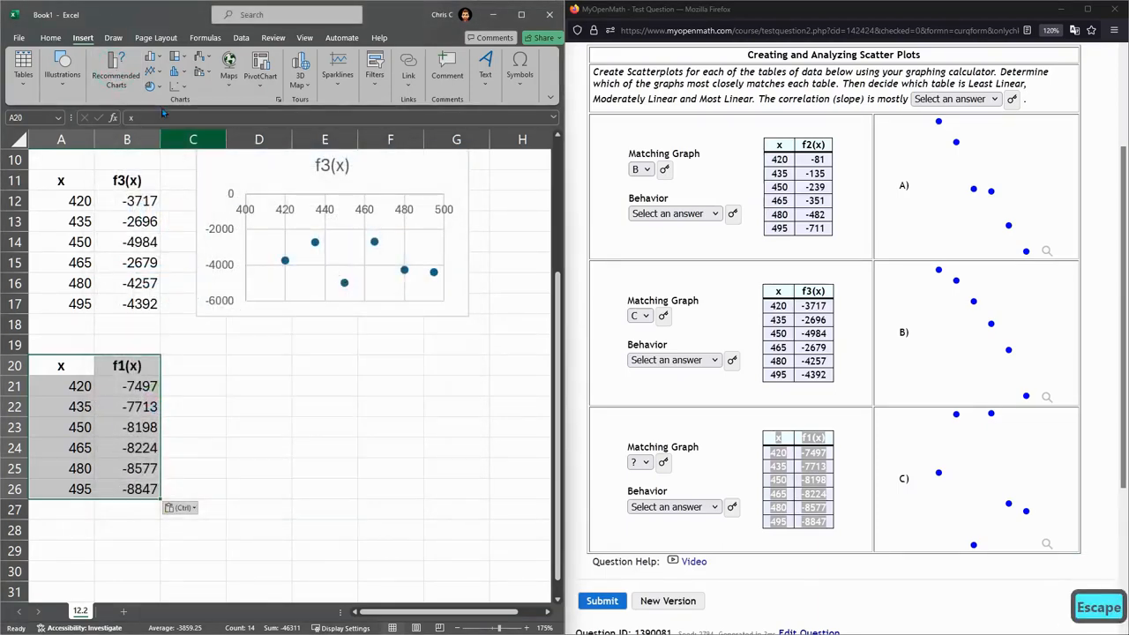
pyautogui.click(195, 179)
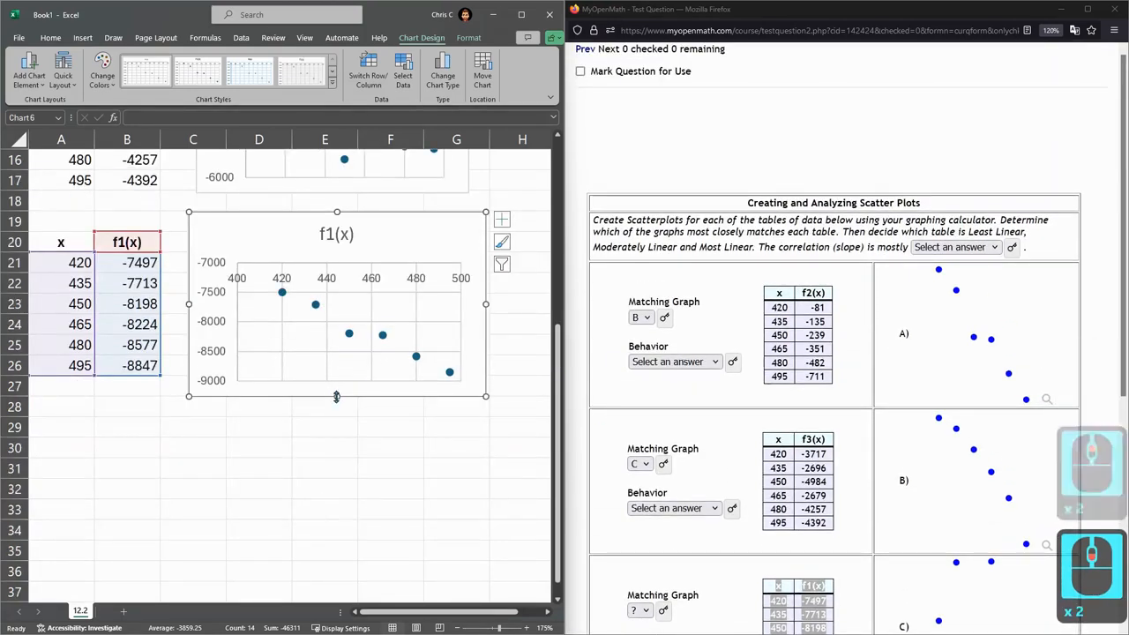
pyautogui.moveTo(336, 395); pyautogui.dragTo(336, 575)
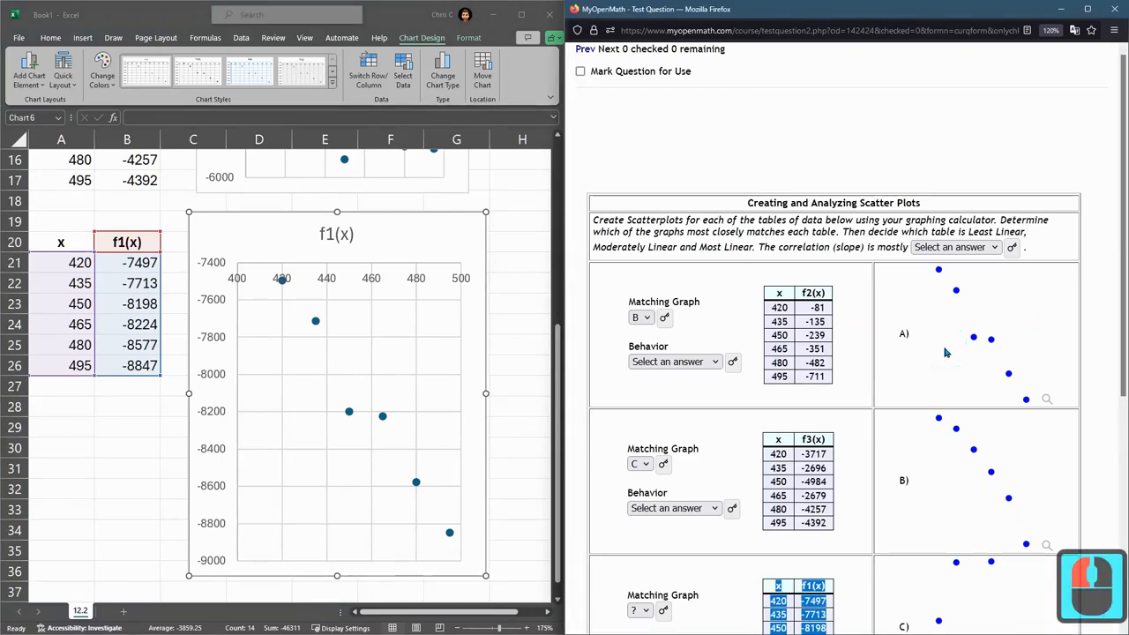
pyautogui.scroll(-3)
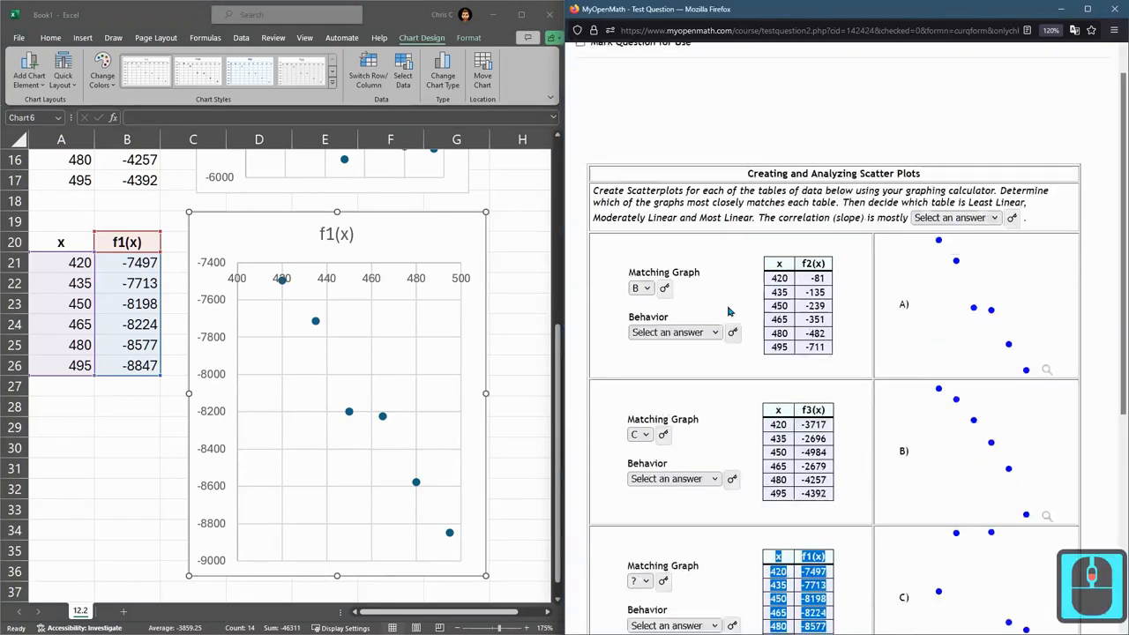
pyautogui.scroll(-3)
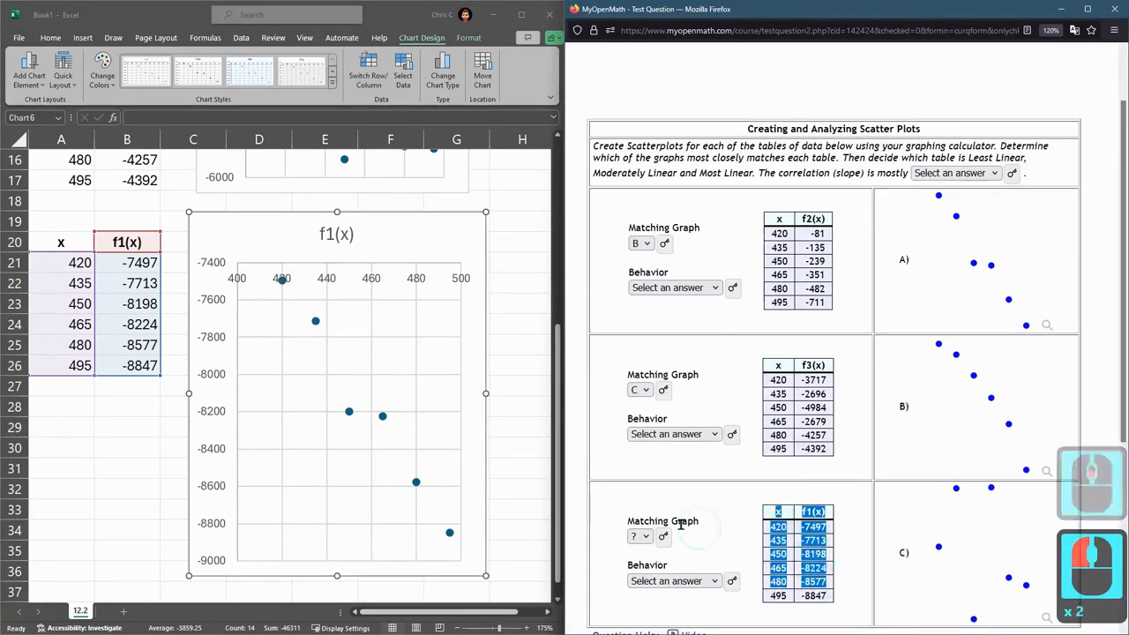
# Step: Select graph A for the f1(x) table and submit the three matching answers
pyautogui.click(639, 536)
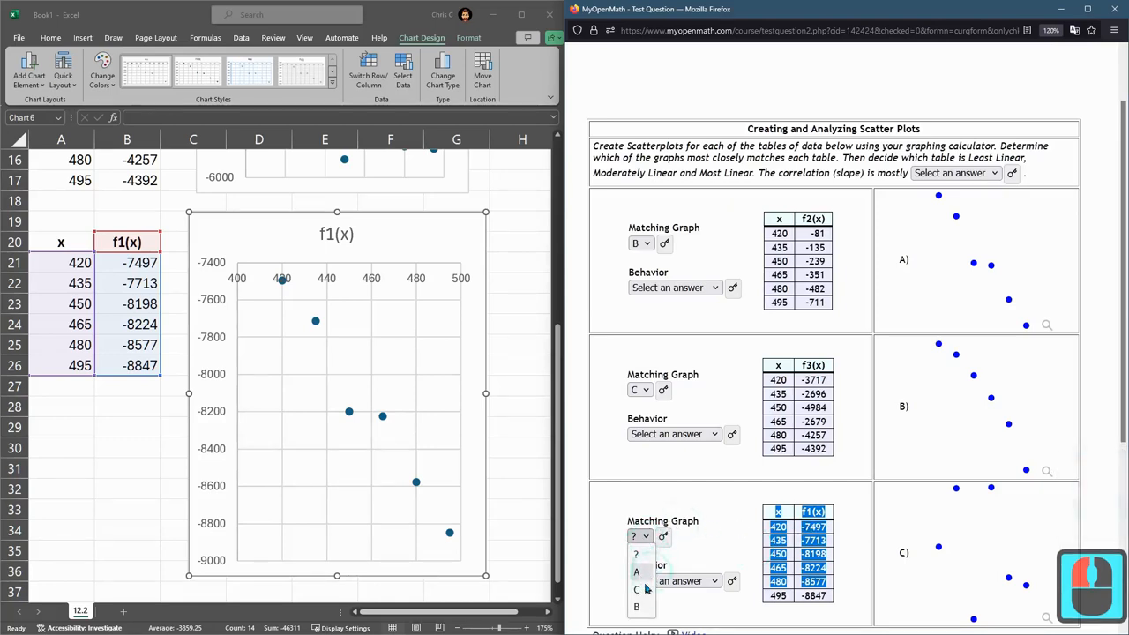
pyautogui.click(636, 571)
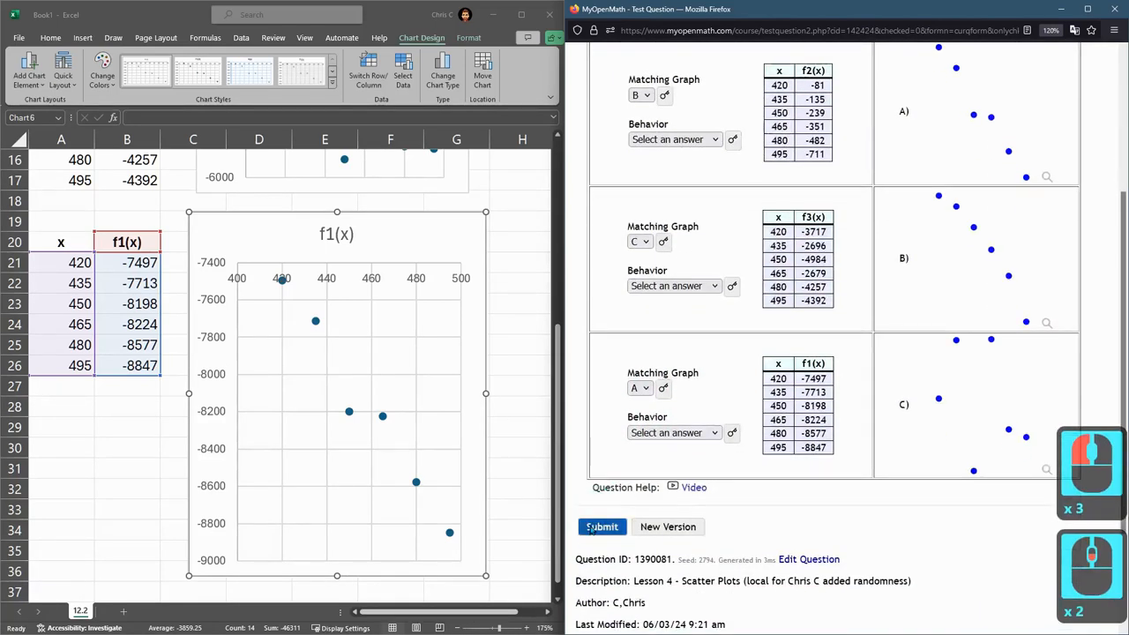
pyautogui.click(602, 526)
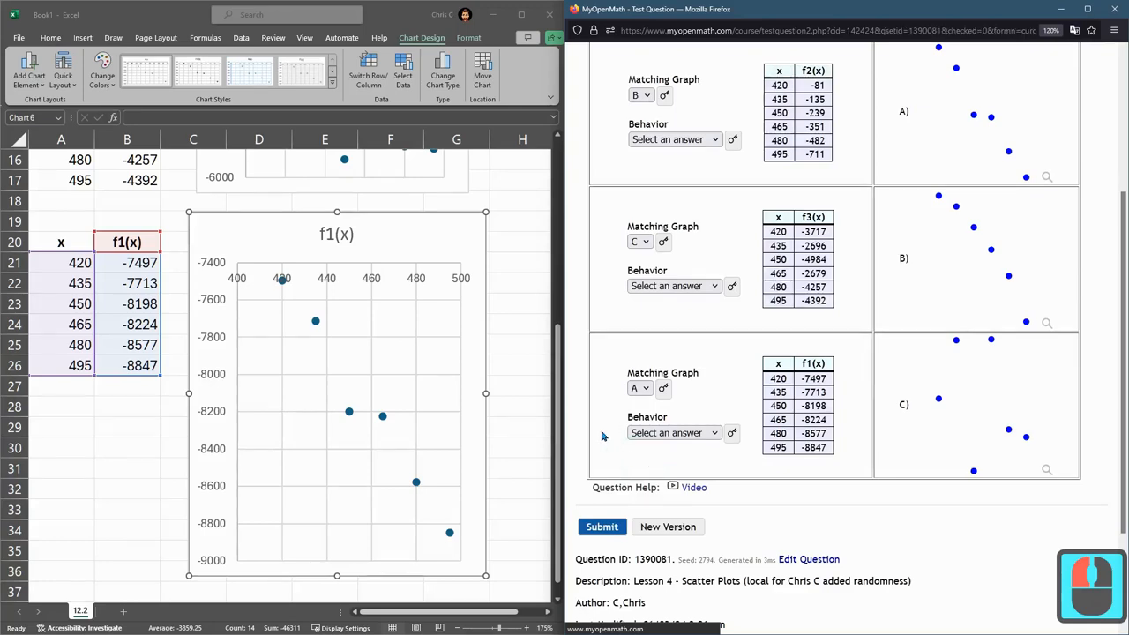
pyautogui.scroll(3)
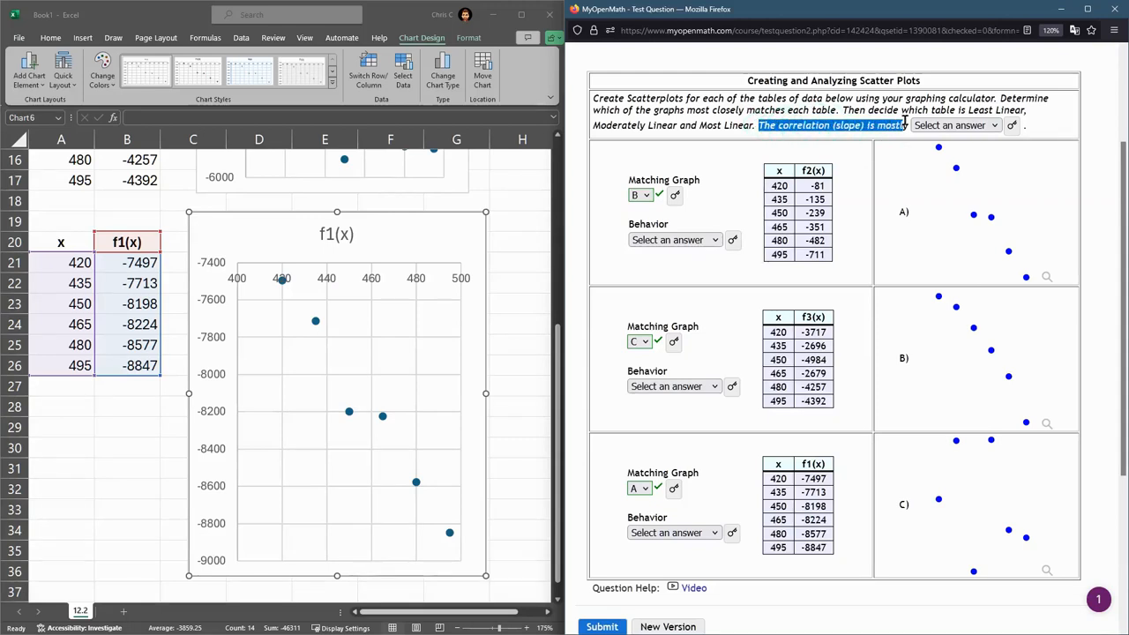
# Step: Set the correlation (slope) dropdown to negative
pyautogui.click(955, 125)
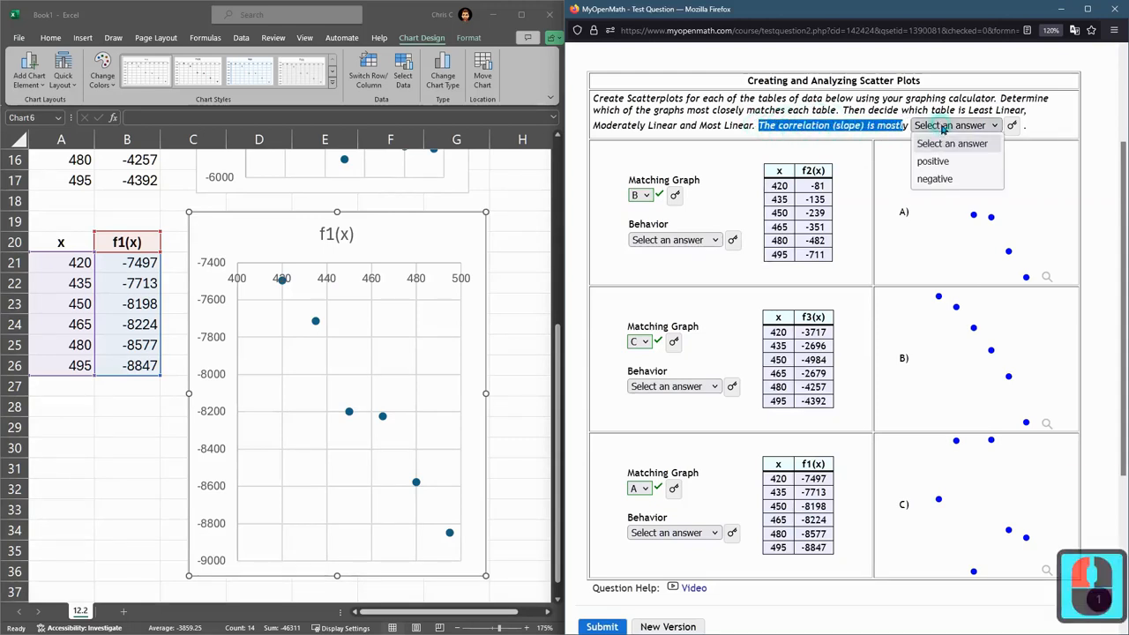
pyautogui.moveTo(1100, 279)
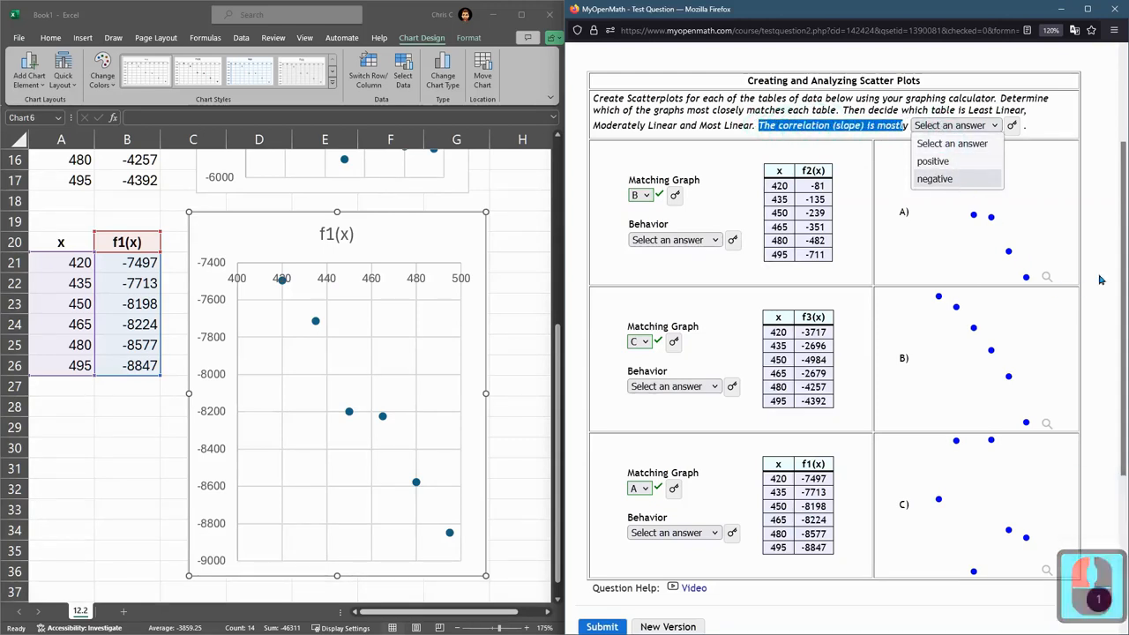
pyautogui.click(979, 507)
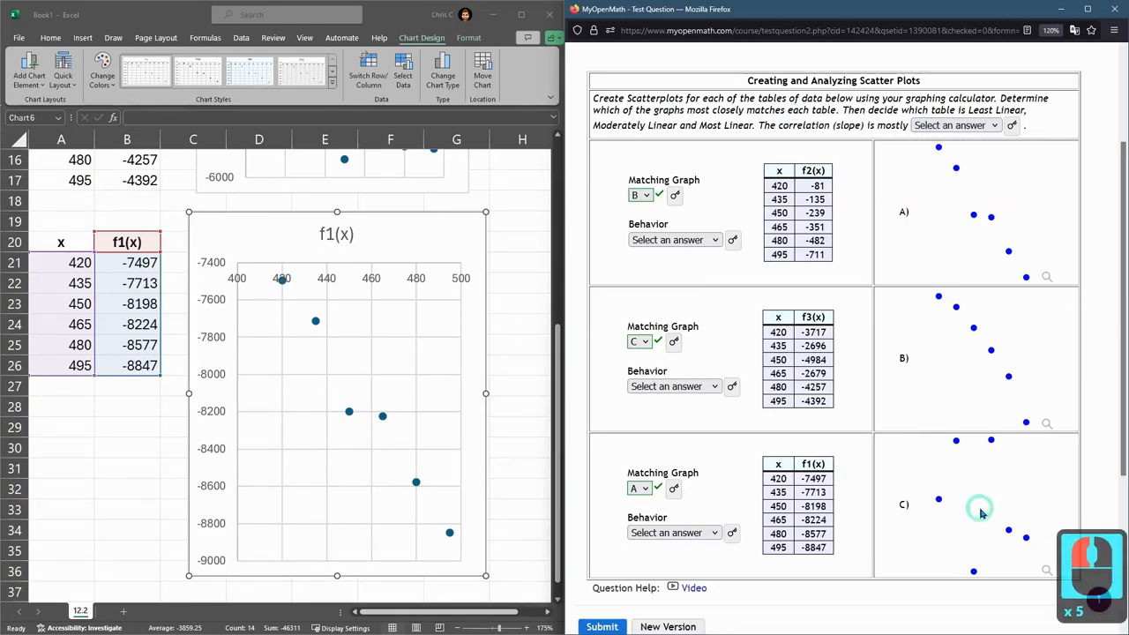
pyautogui.moveTo(974, 409)
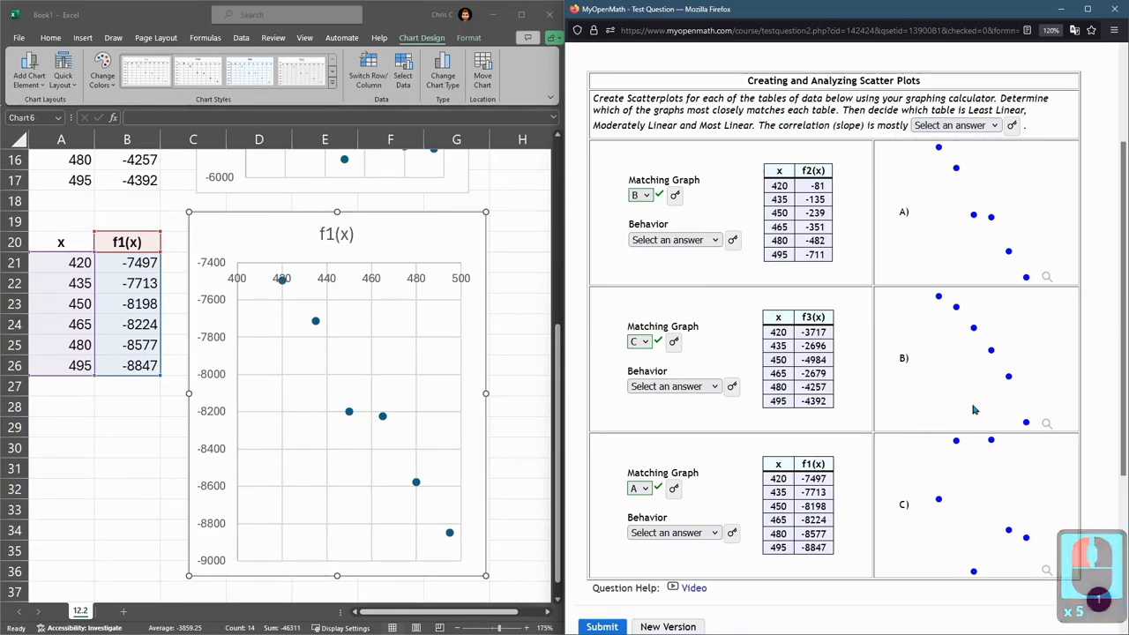
pyautogui.moveTo(954, 331)
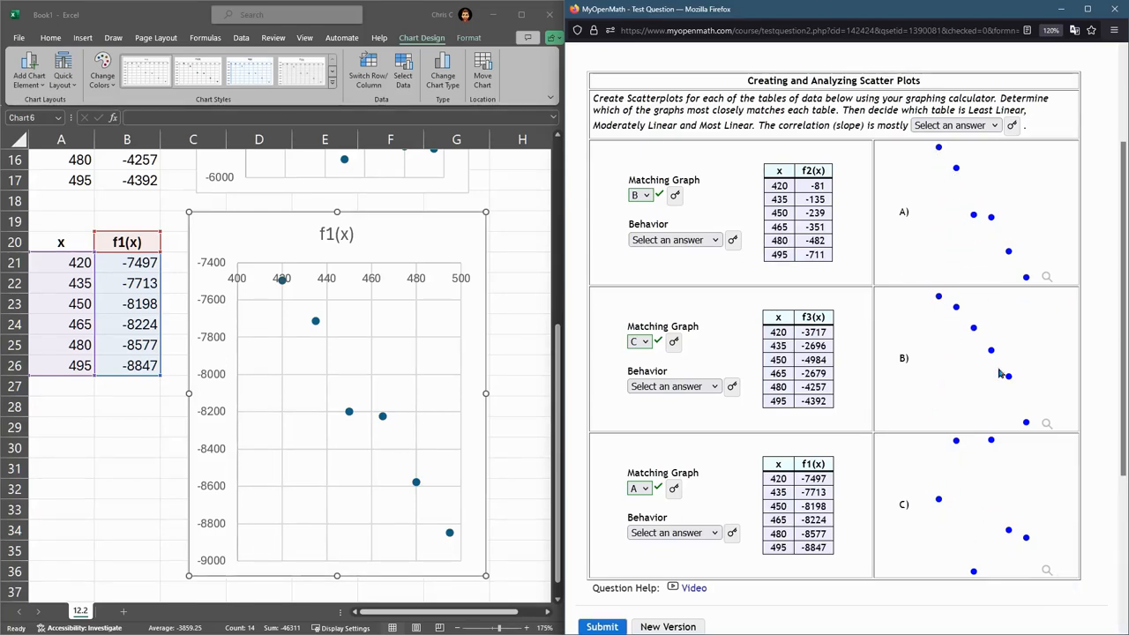
pyautogui.click(955, 125)
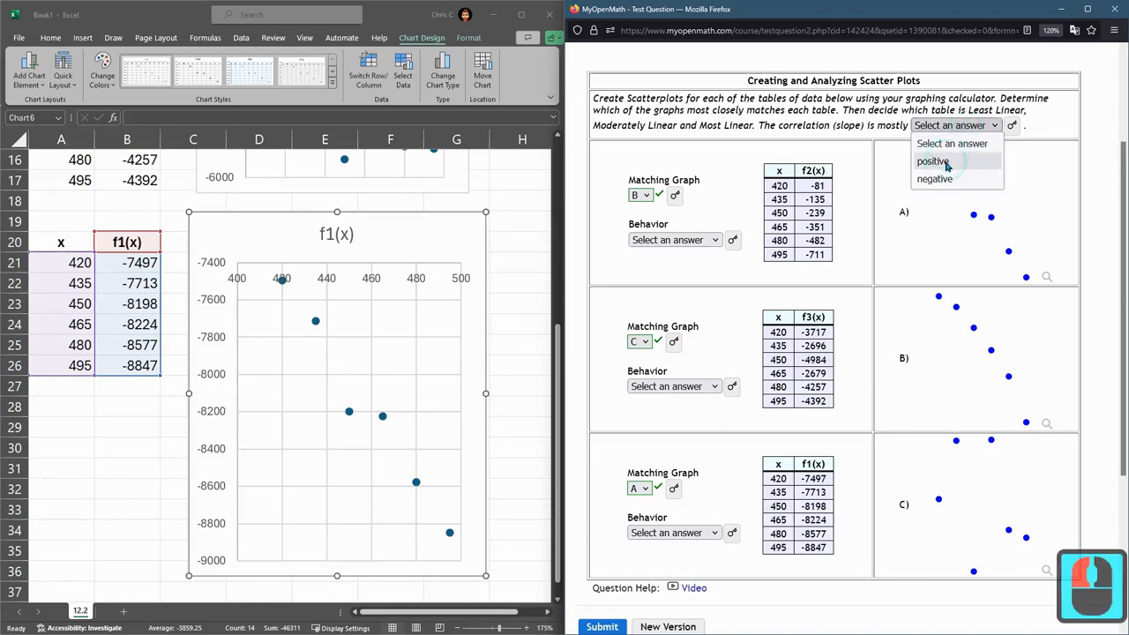
pyautogui.click(933, 178)
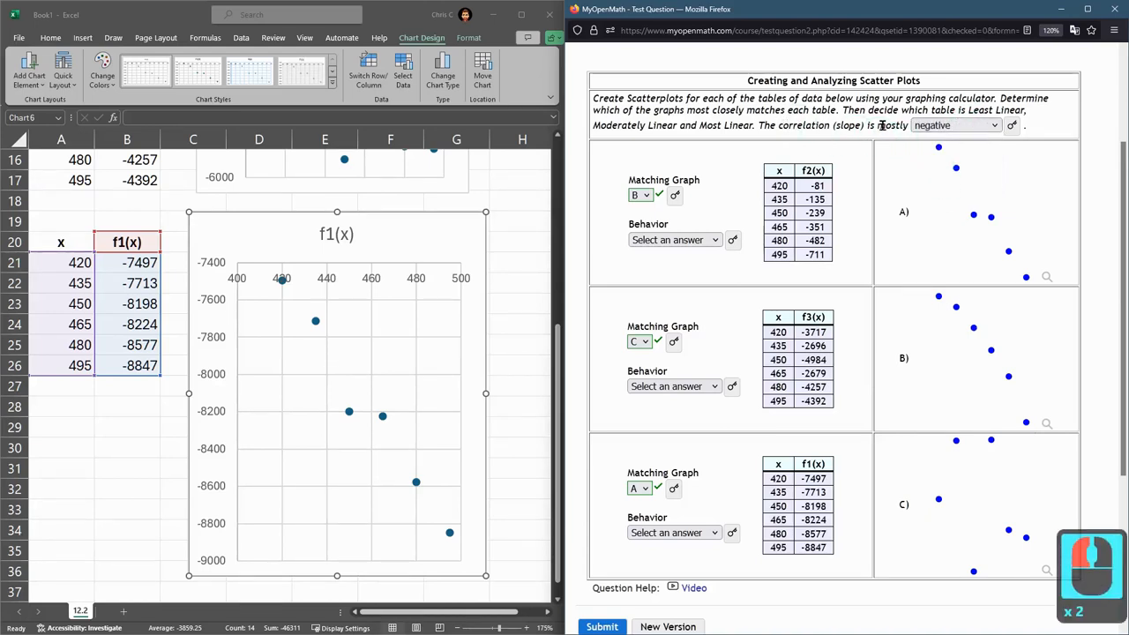
pyautogui.doubleClick(891, 124)
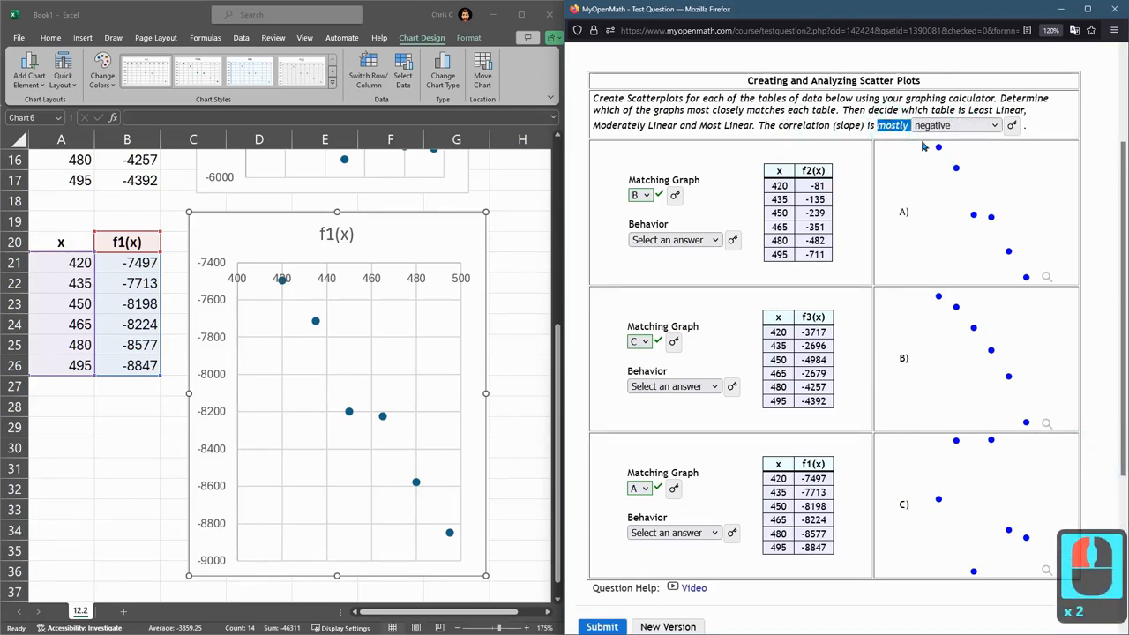
pyautogui.moveTo(863, 208)
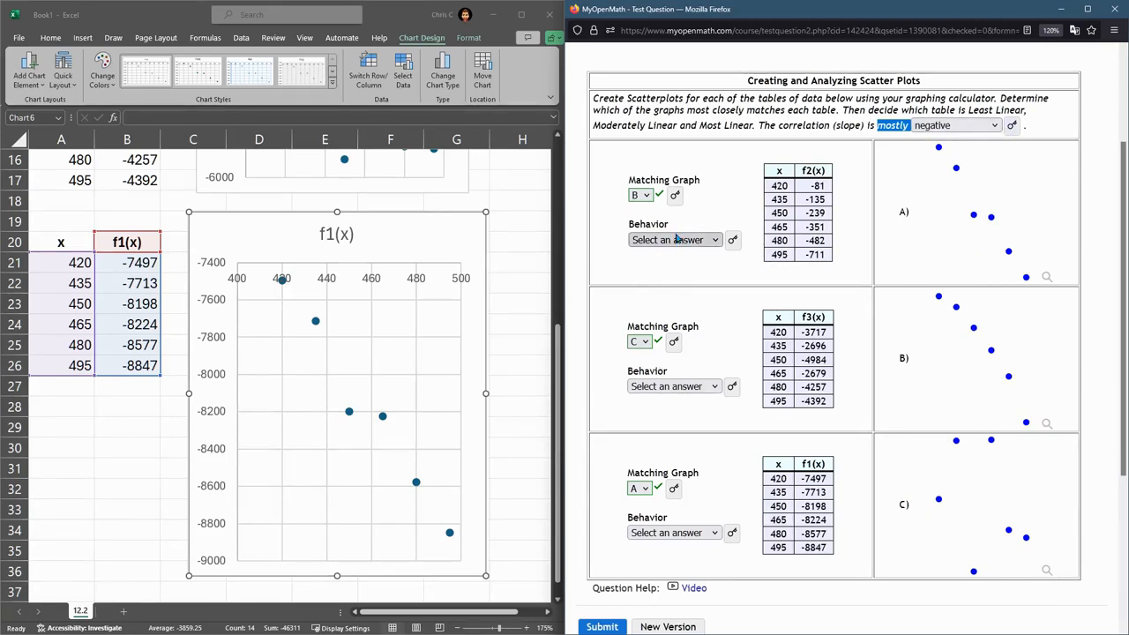
# Step: Choose Moderately Linear in the f2(x) table's Behavior dropdown
pyautogui.click(675, 240)
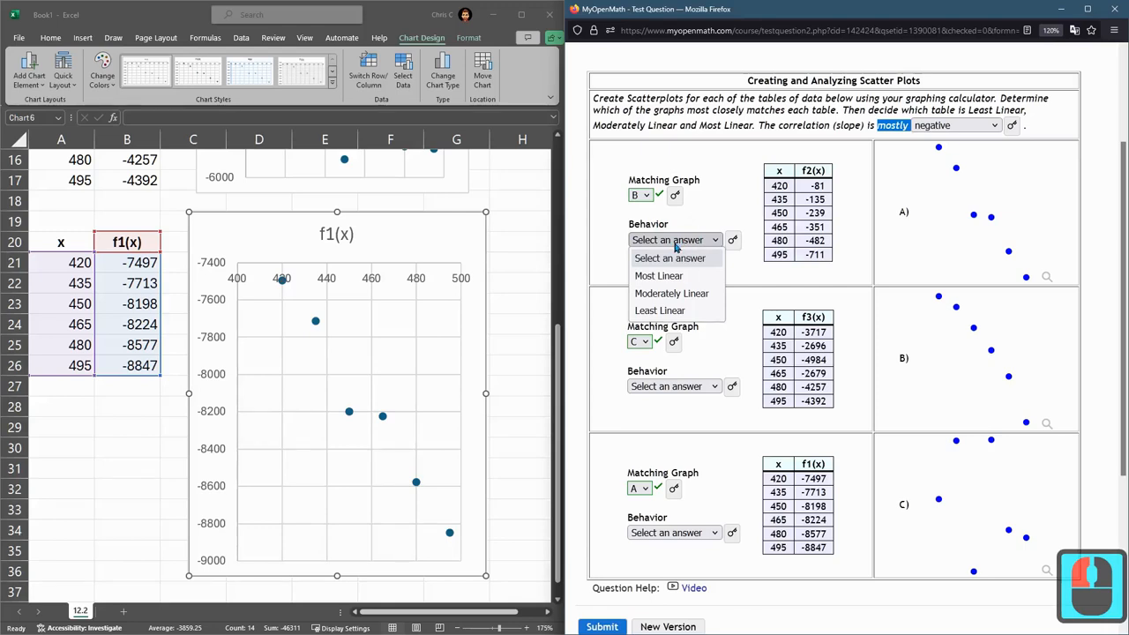
pyautogui.moveTo(671, 293)
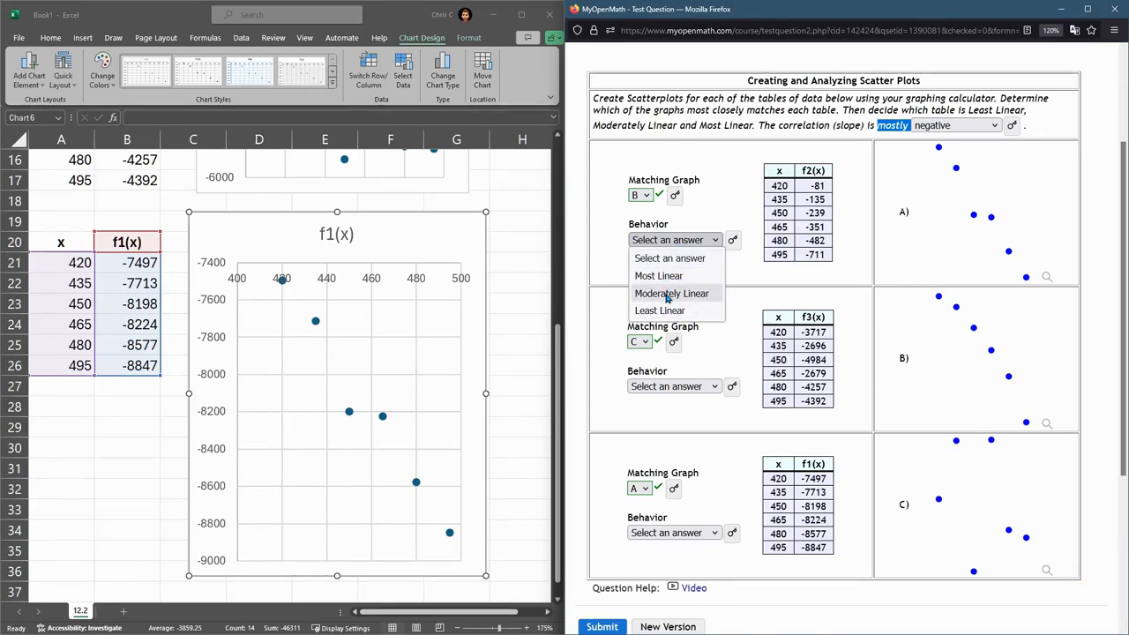
pyautogui.moveTo(659, 309)
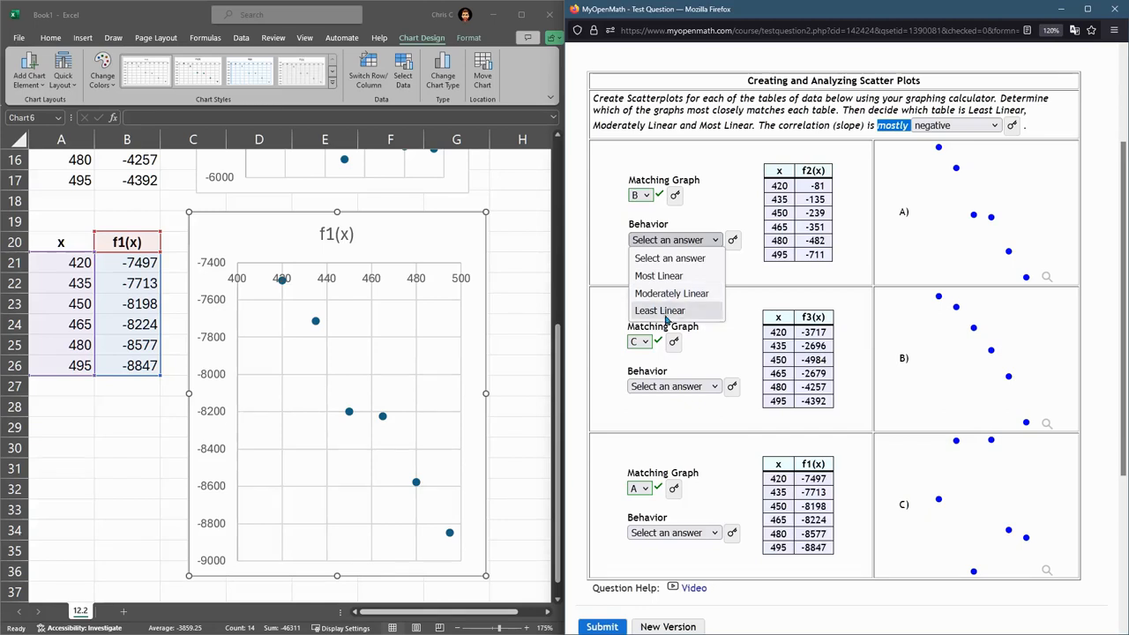
pyautogui.moveTo(658, 275)
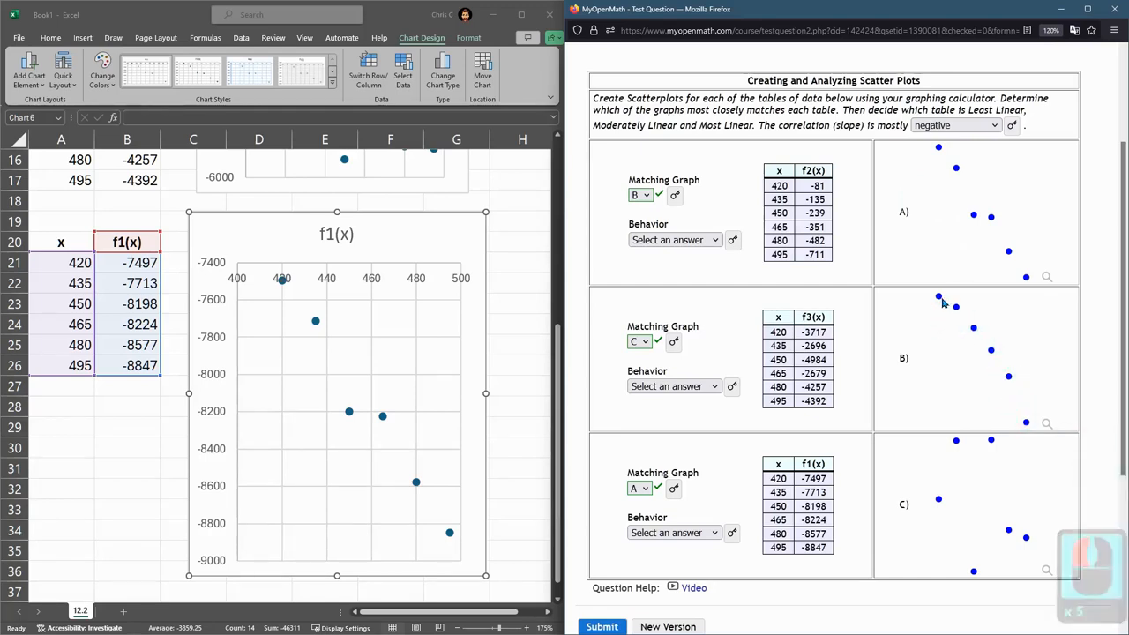
pyautogui.moveTo(1023, 436)
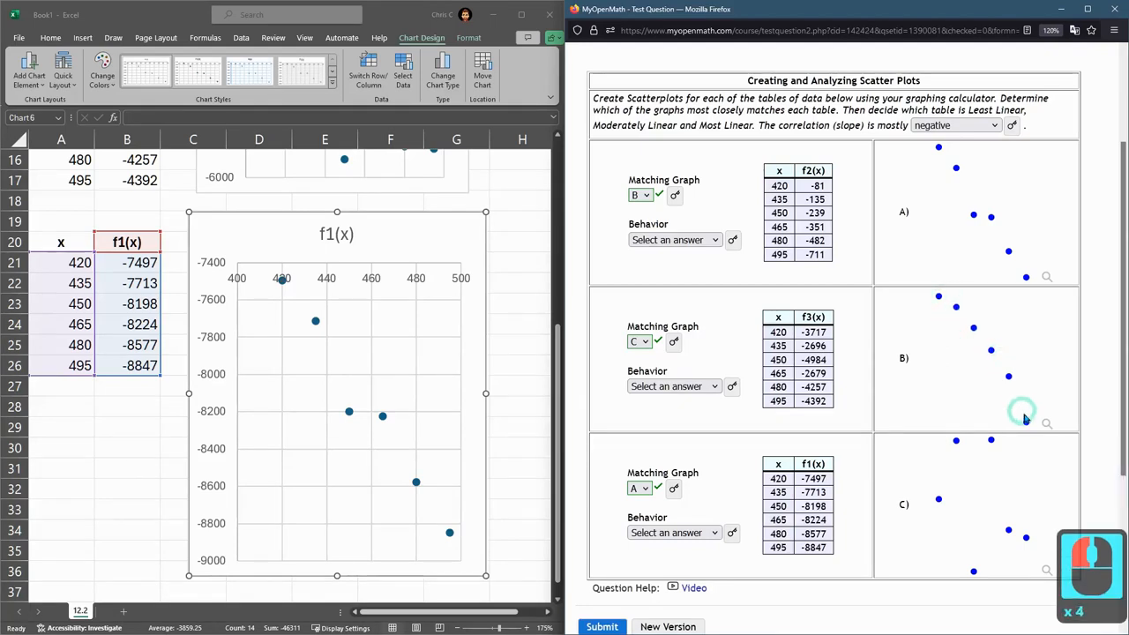
pyautogui.moveTo(952, 304)
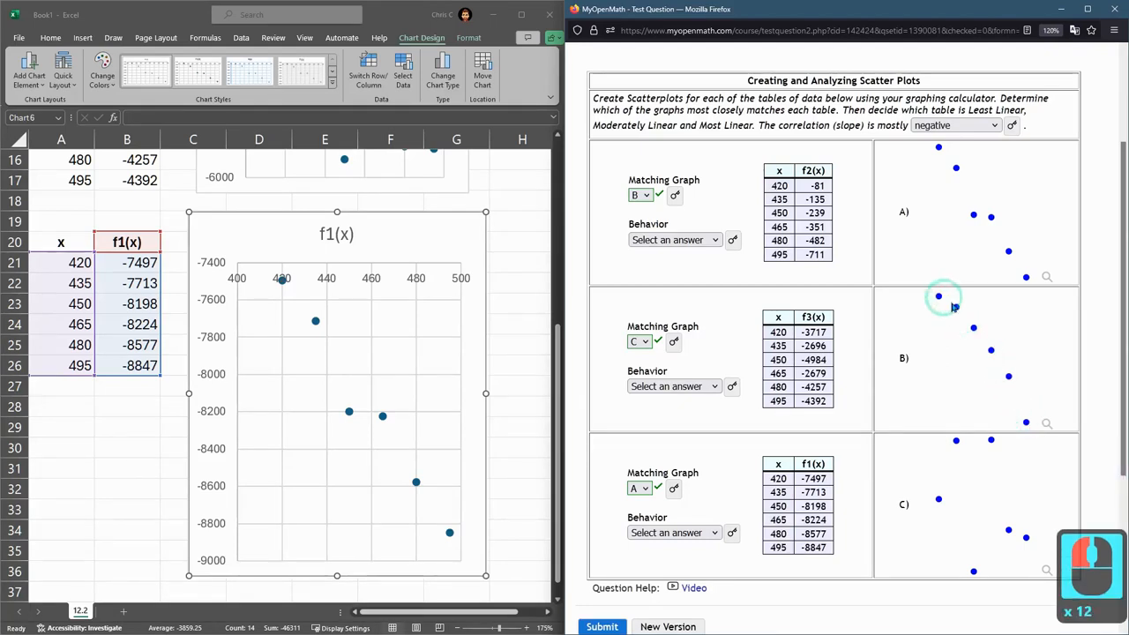
pyautogui.click(674, 240)
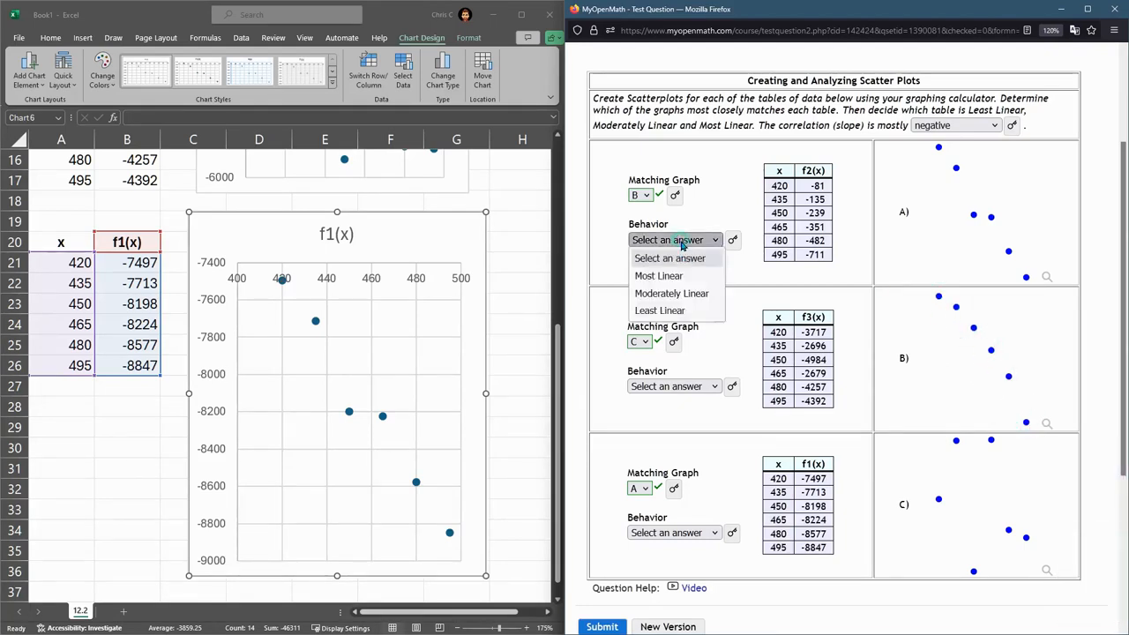
pyautogui.moveTo(671, 293)
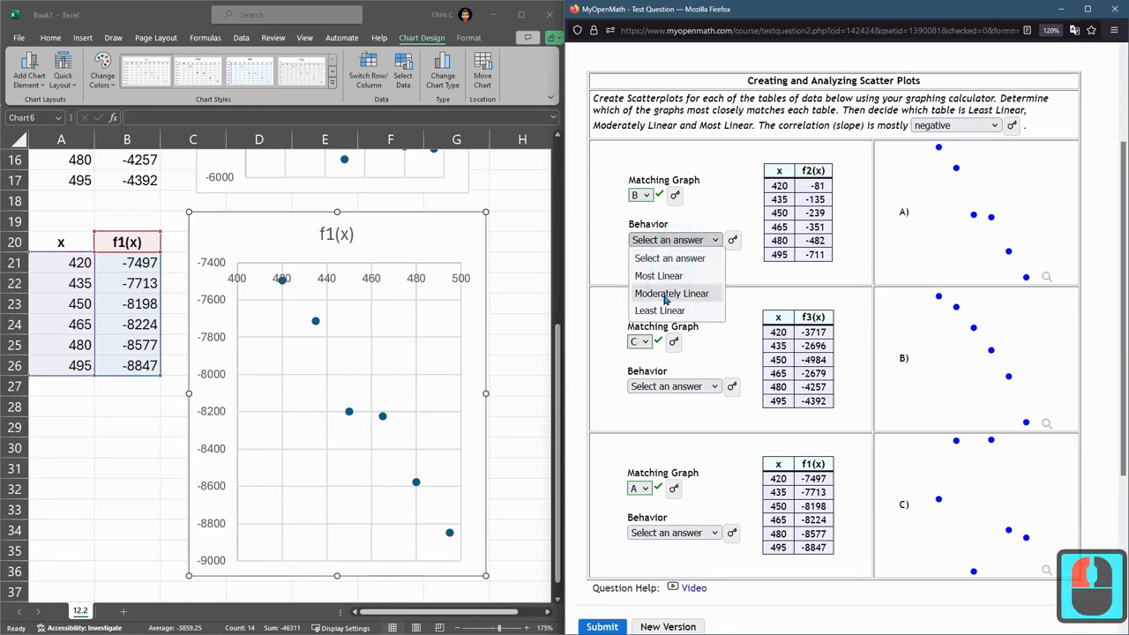
pyautogui.click(671, 292)
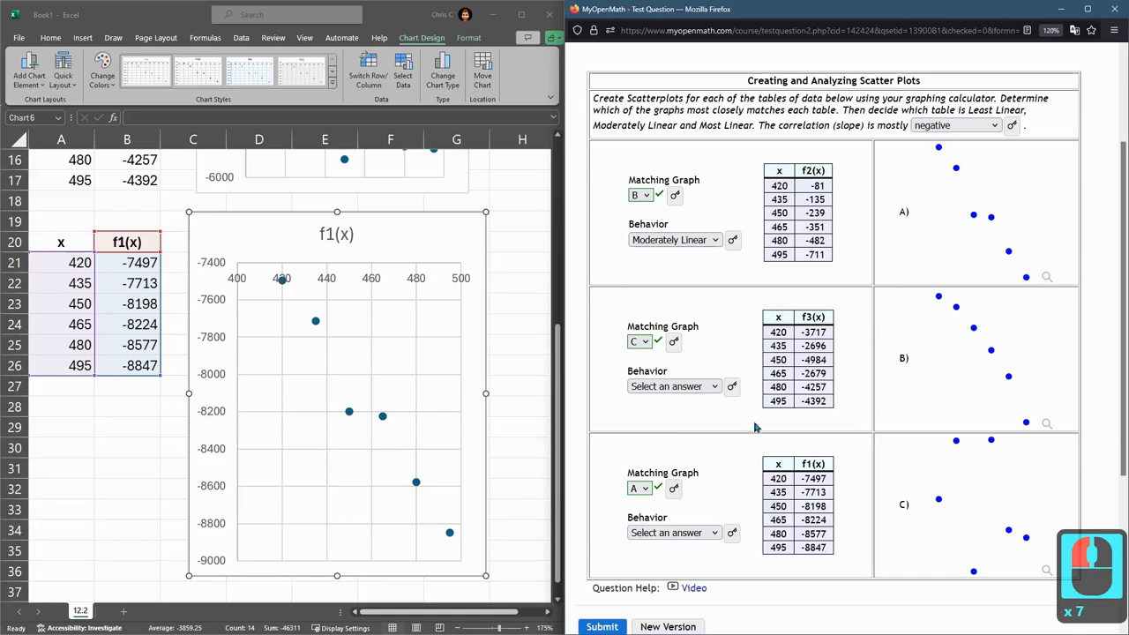
# Step: Pick Most Linear for f1(x) and Least Linear for f3(x) in the Behavior dropdowns, then scroll the page
pyautogui.click(639, 488)
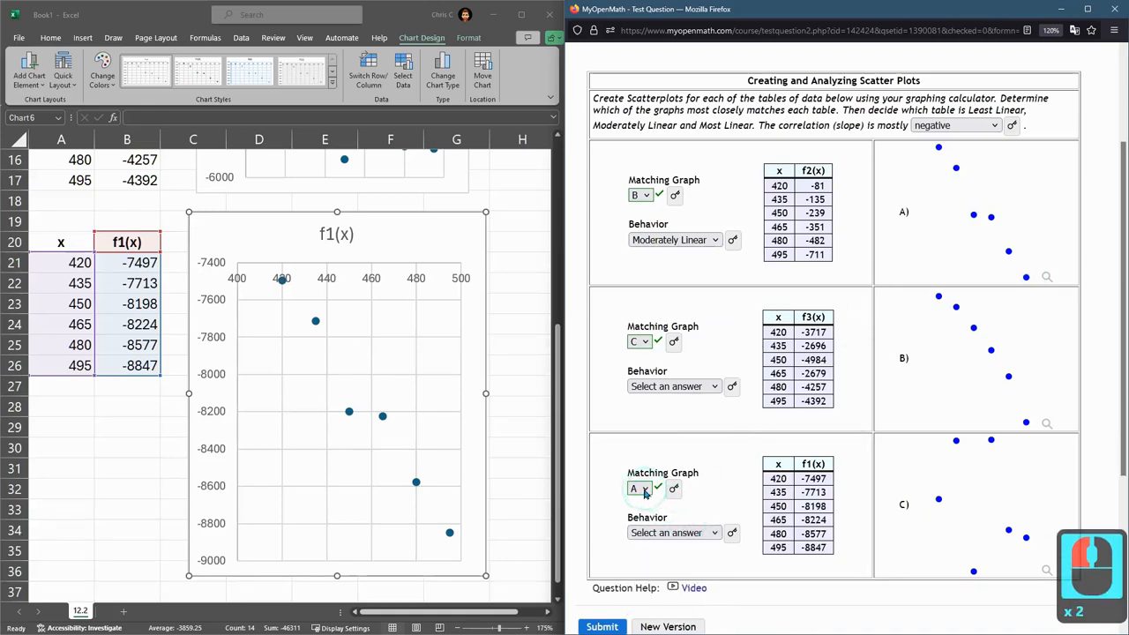
pyautogui.click(673, 532)
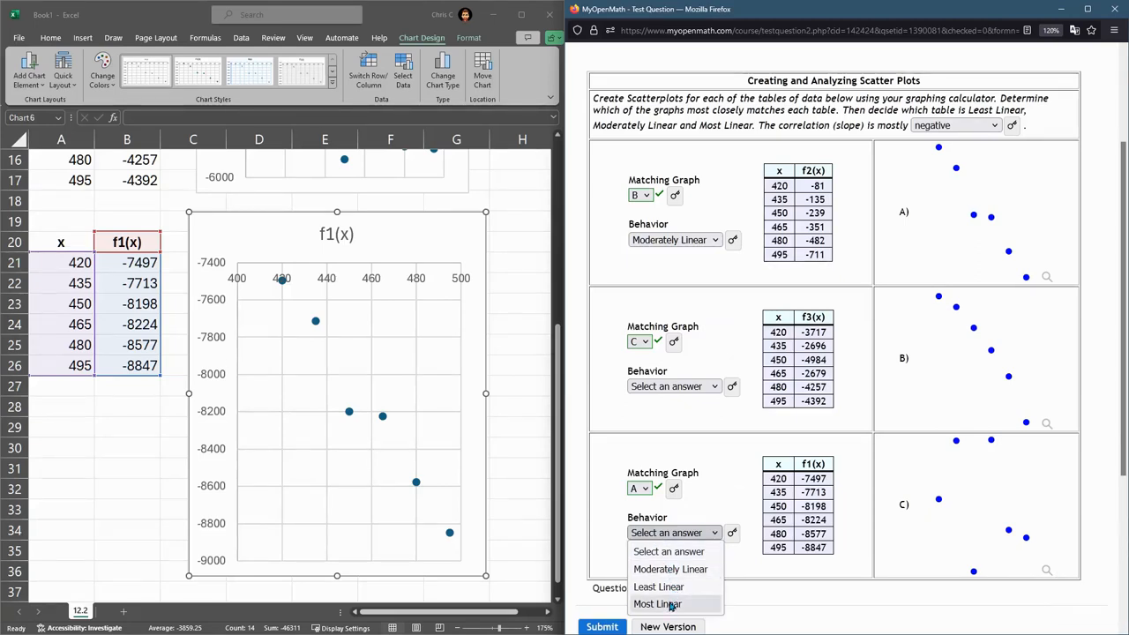
pyautogui.click(657, 603)
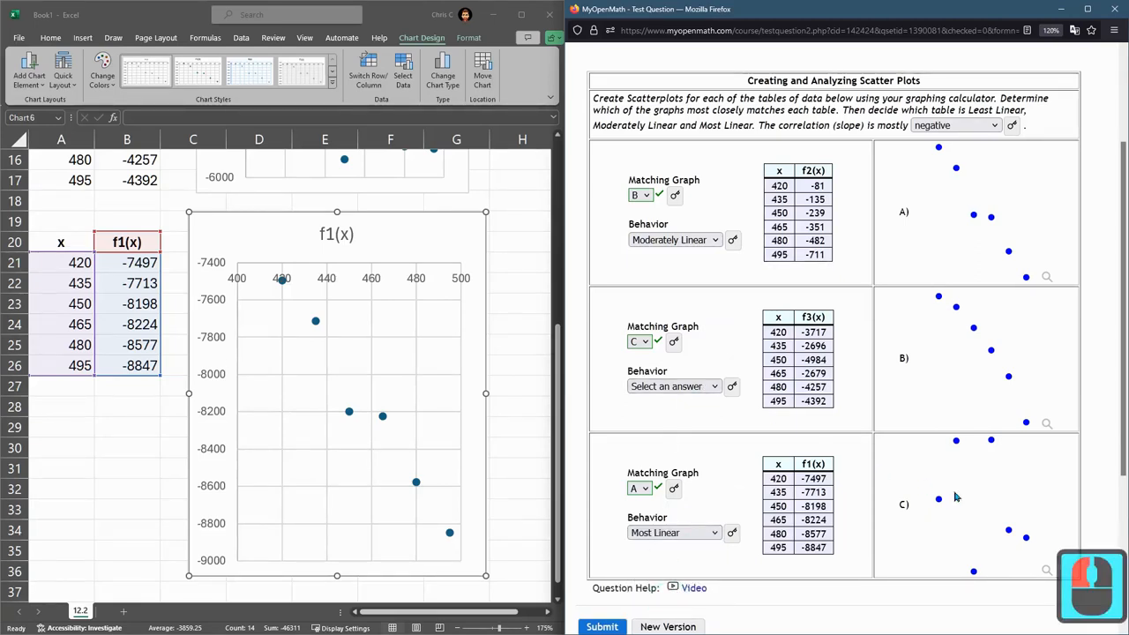
pyautogui.click(674, 386)
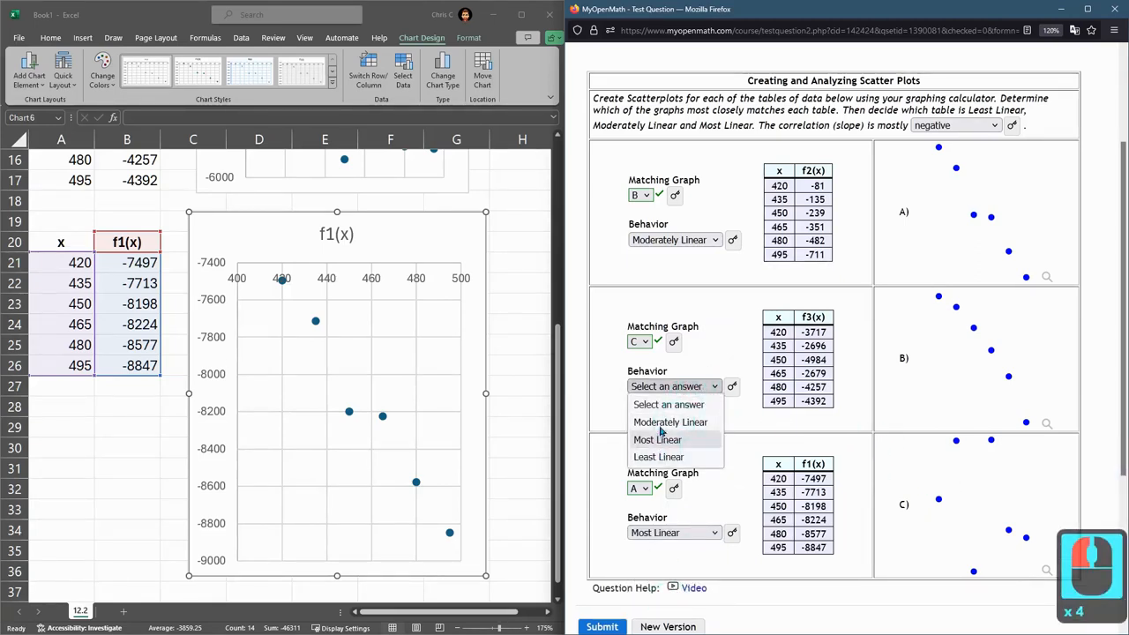
pyautogui.click(659, 456)
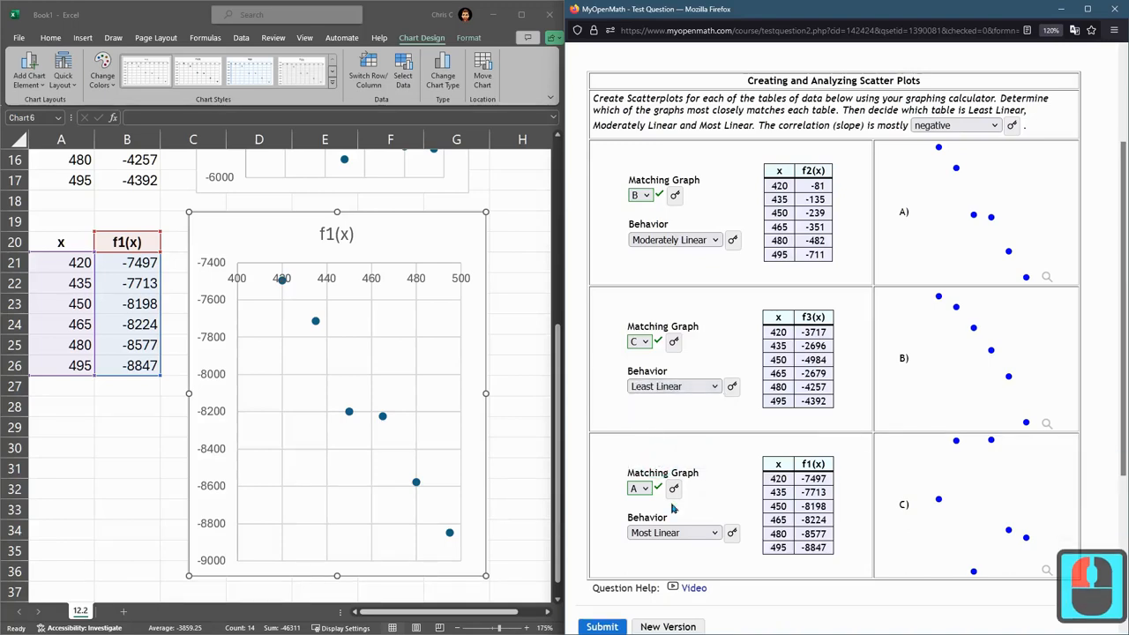
pyautogui.scroll(-3)
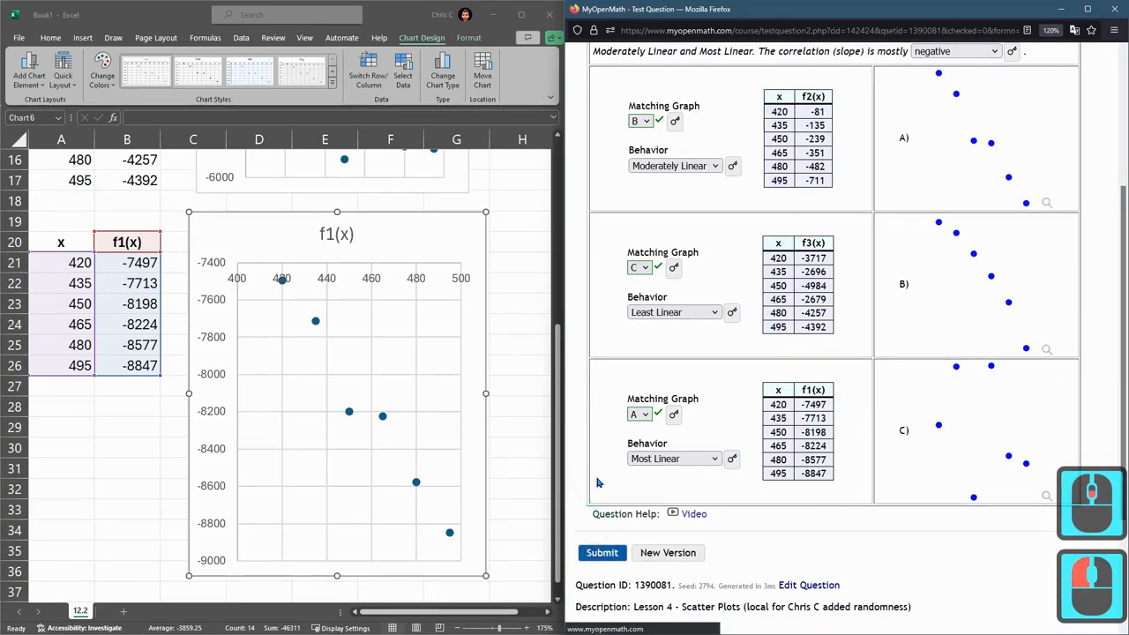
pyautogui.scroll(3)
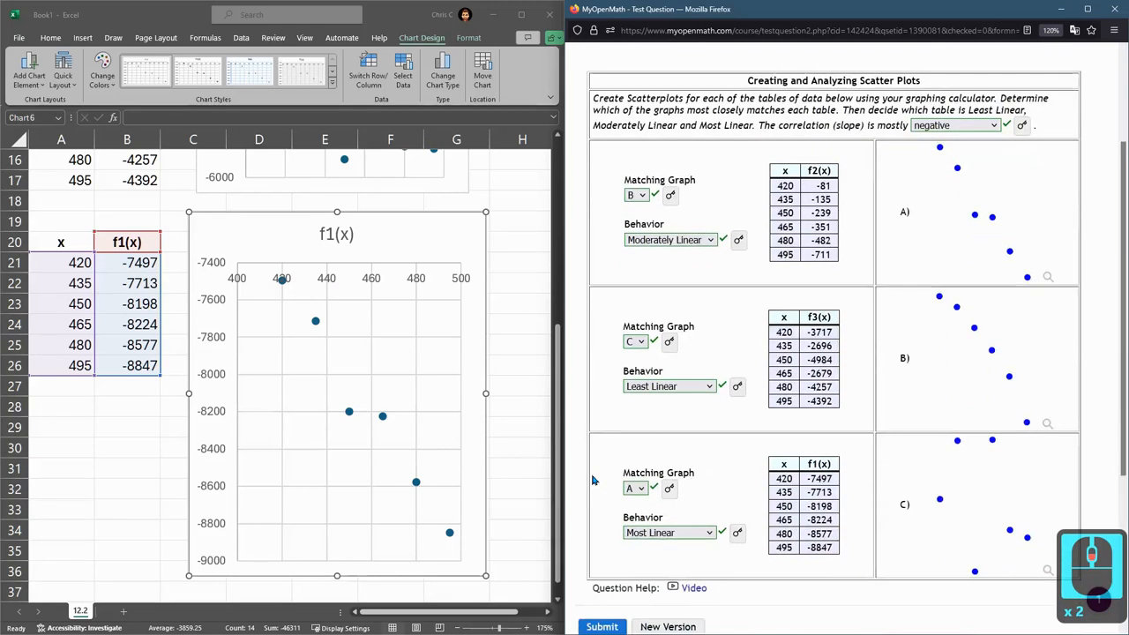